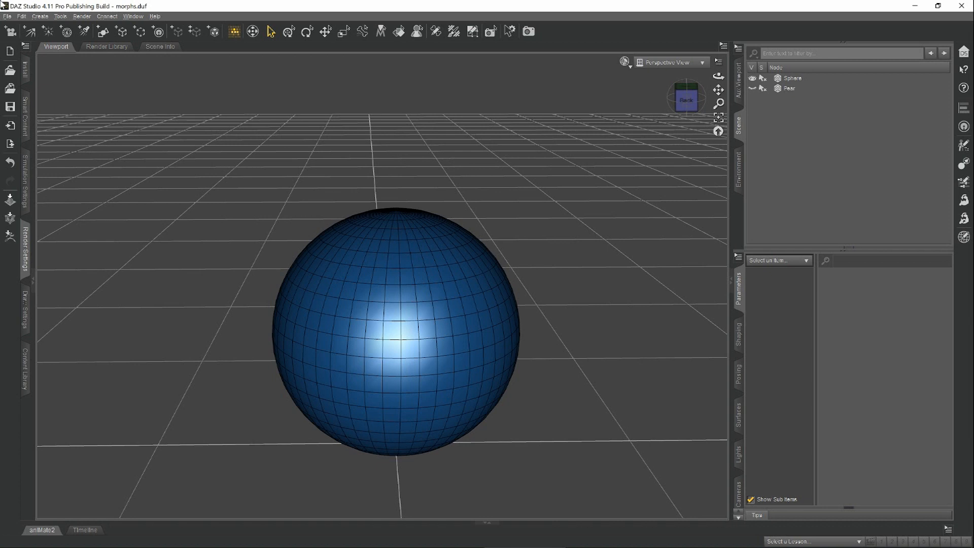
{"action": "mouse_move", "coordinate": [415, 277]}
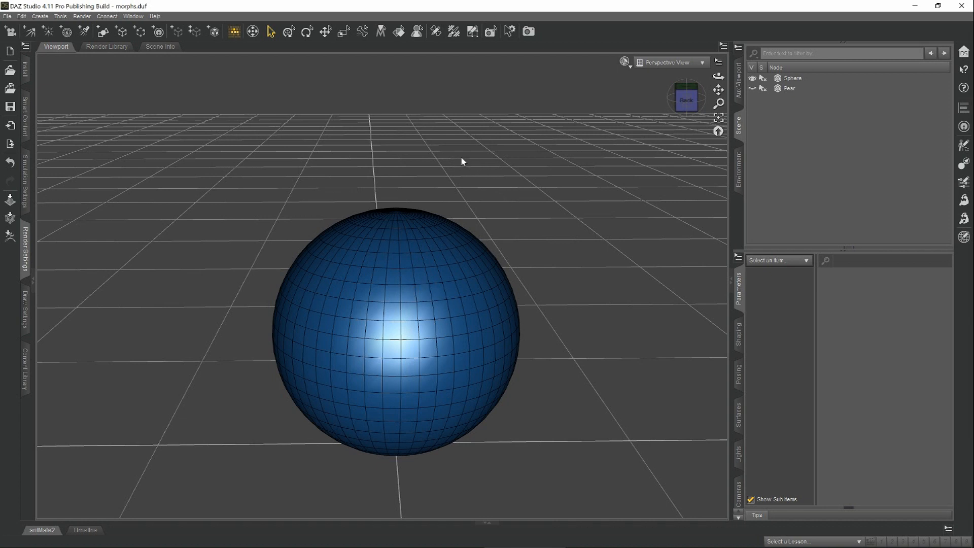
{"action": "mouse_move", "coordinate": [484, 150]}
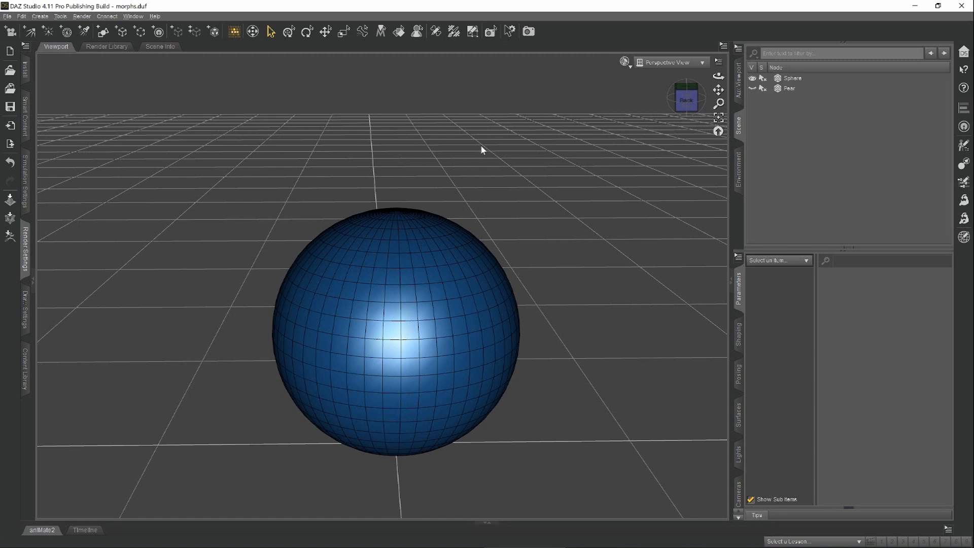
Show the hidden Pear object so it appears as a wireframe around the sphere
{"action": "left_click", "coordinate": [792, 89]}
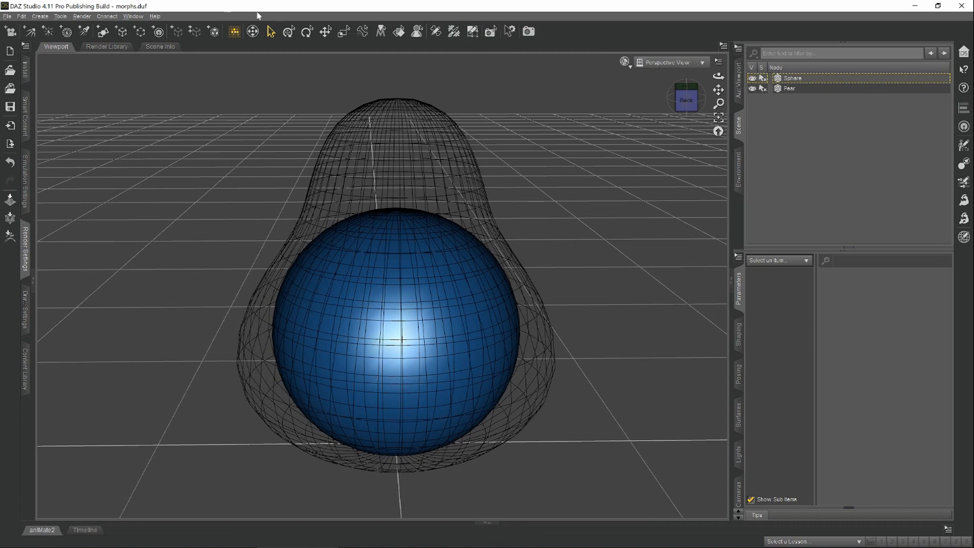
{"action": "left_click", "coordinate": [790, 88]}
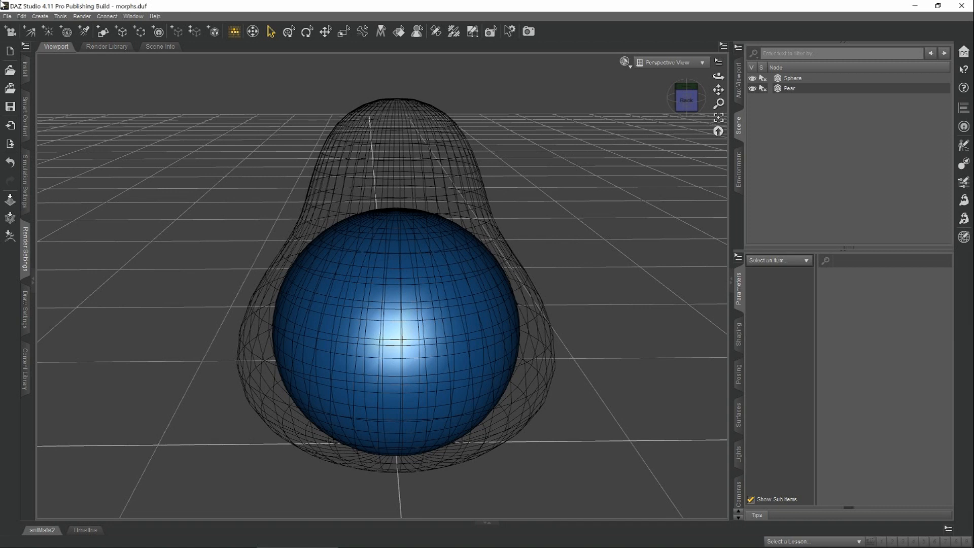
{"action": "mouse_move", "coordinate": [328, 299]}
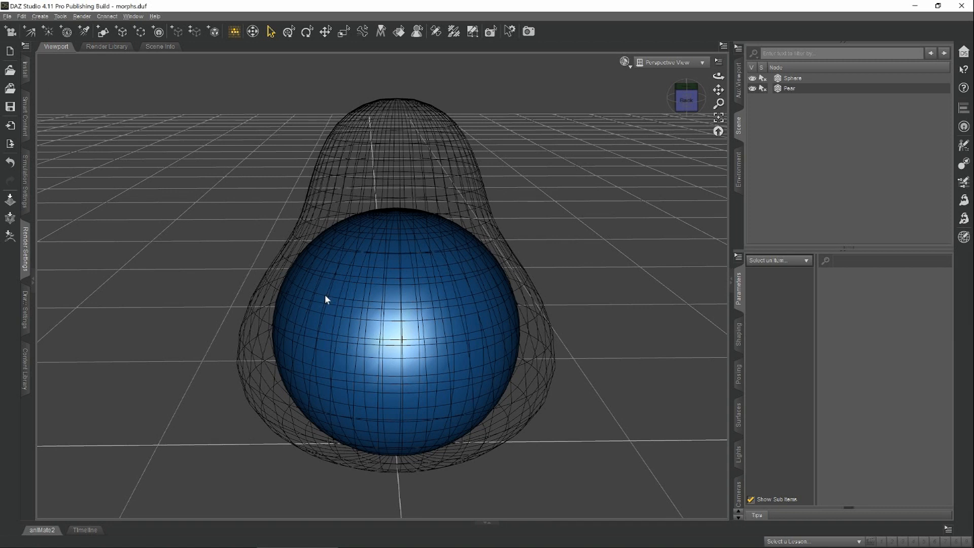
{"action": "mouse_move", "coordinate": [321, 252]}
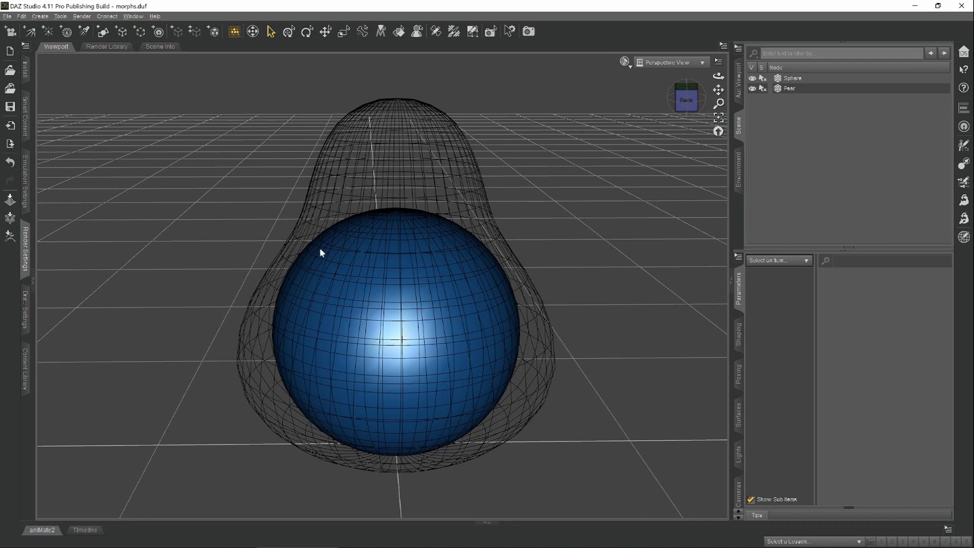
{"action": "mouse_move", "coordinate": [348, 284]}
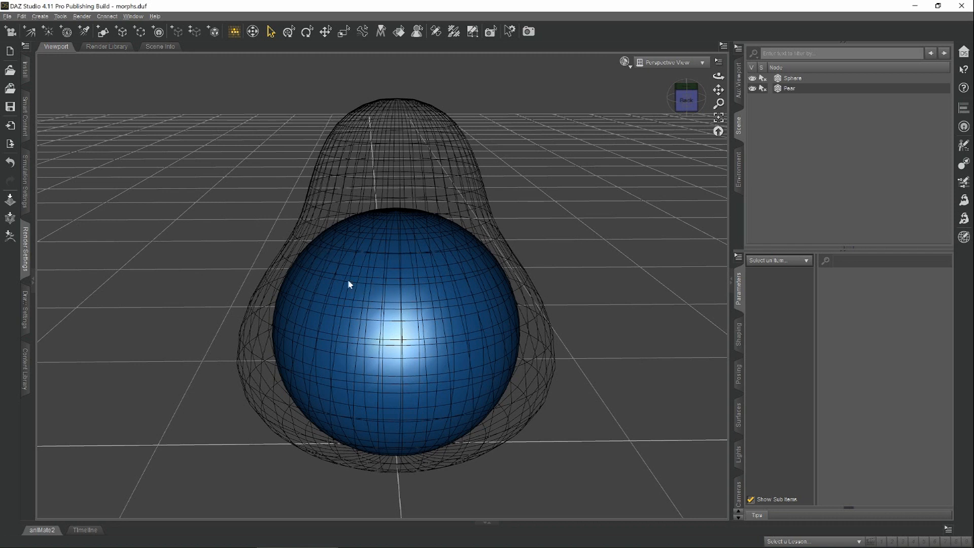
{"action": "mouse_move", "coordinate": [348, 275]}
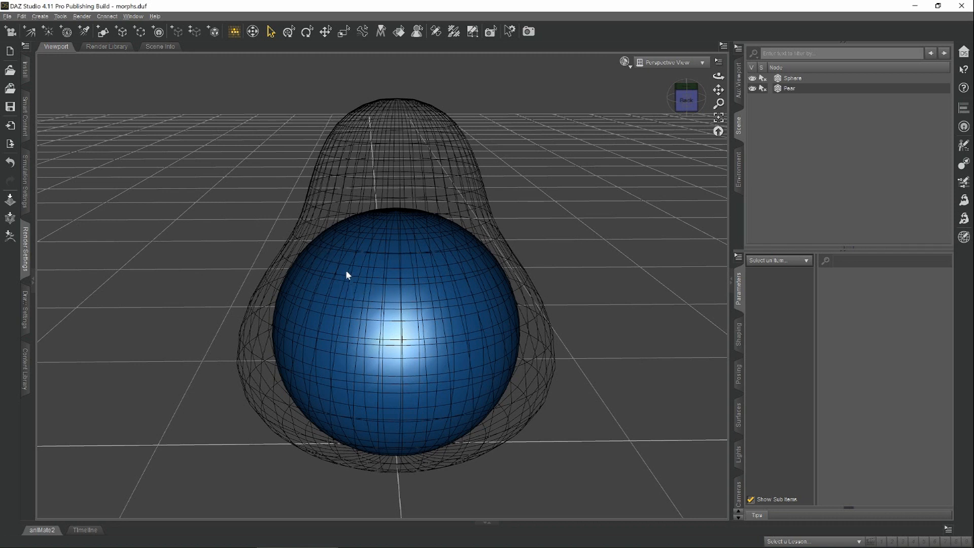
{"action": "mouse_move", "coordinate": [347, 281]}
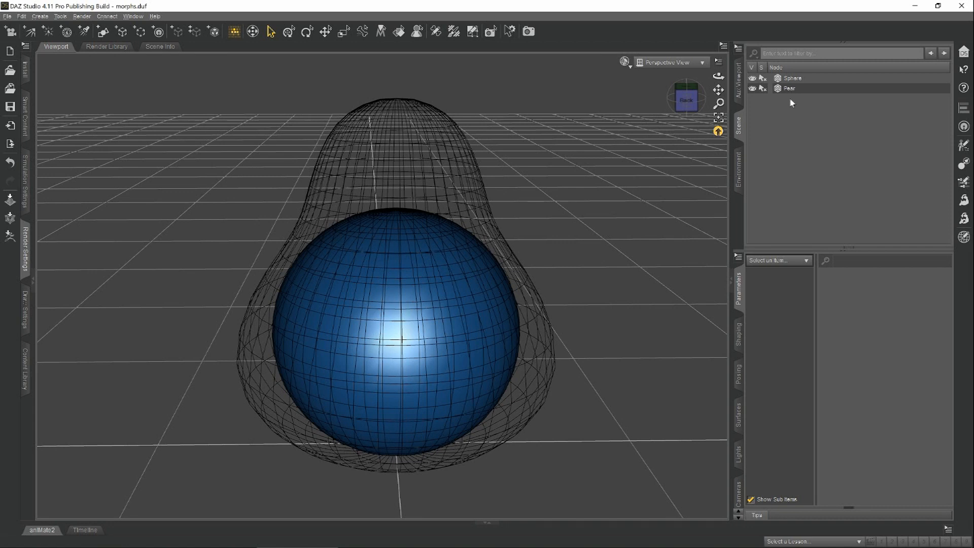
Select Sphere and set its Pear Shape morph slider to 100%, fully reshaping it
{"action": "left_click", "coordinate": [793, 78]}
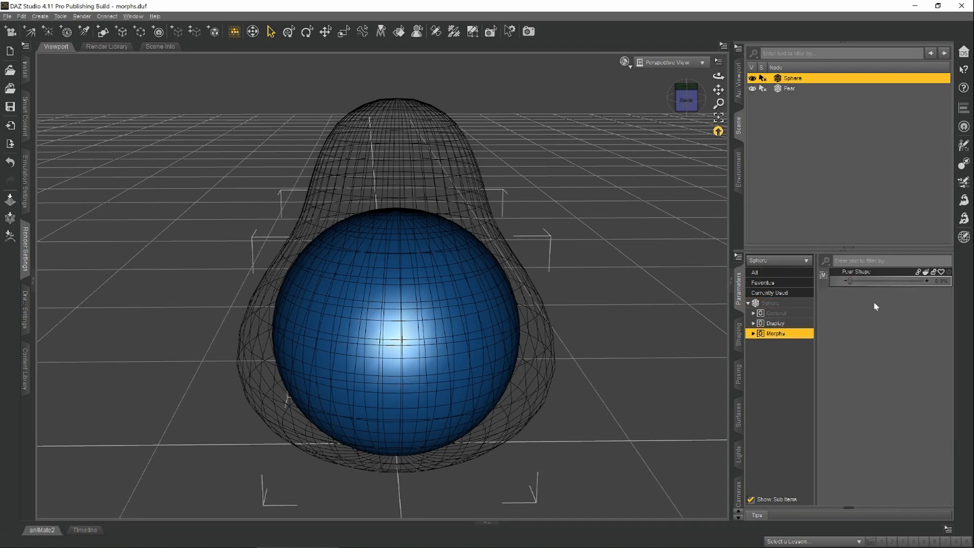
{"action": "left_click_drag", "start_coordinate": [851, 280], "coordinate": [860, 281]}
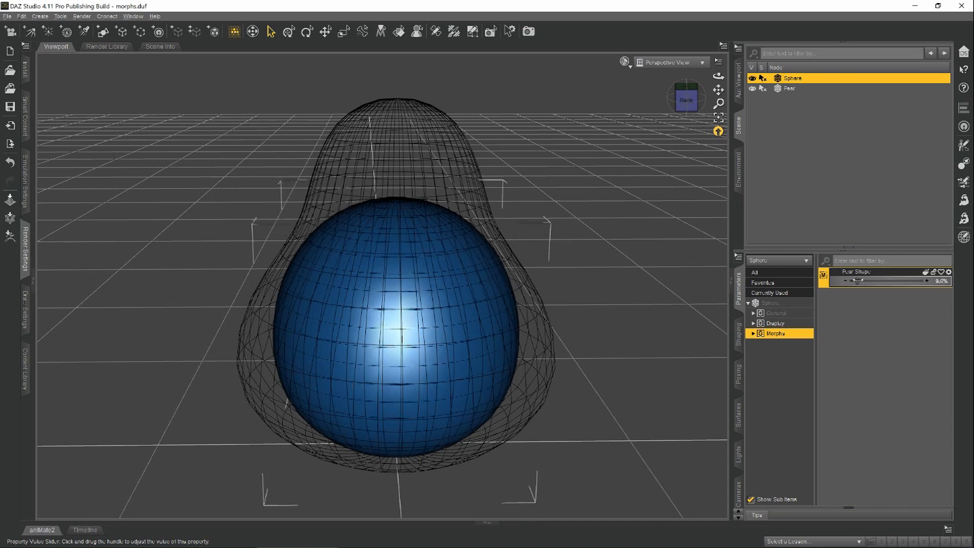
{"action": "left_click_drag", "start_coordinate": [859, 280], "coordinate": [922, 280]}
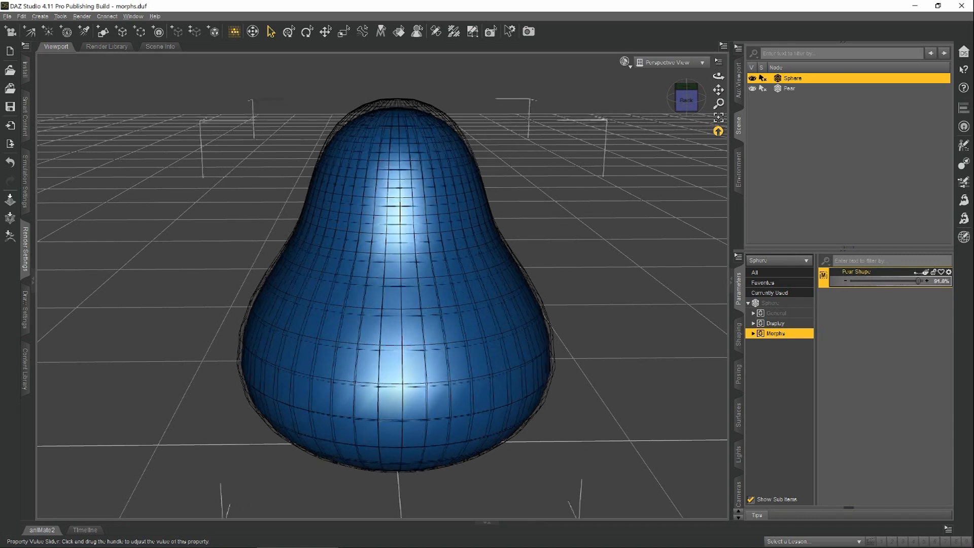
{"action": "left_click_drag", "start_coordinate": [909, 280], "coordinate": [914, 280]}
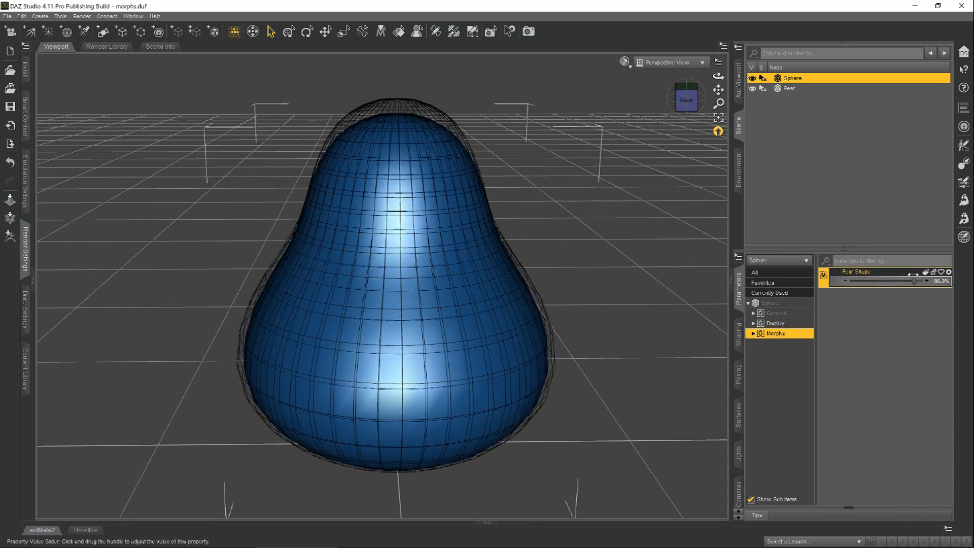
{"action": "left_click_drag", "start_coordinate": [912, 281], "coordinate": [891, 280]}
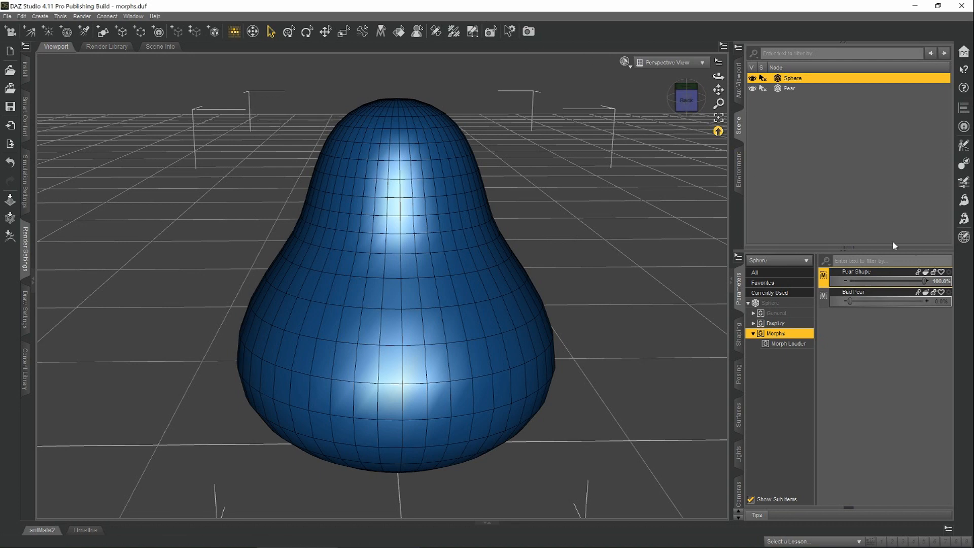
Reset Pear Shape to 0%, then push Bad Pear to 100% and down to about 18%
{"action": "left_click_drag", "start_coordinate": [938, 281], "coordinate": [854, 281]}
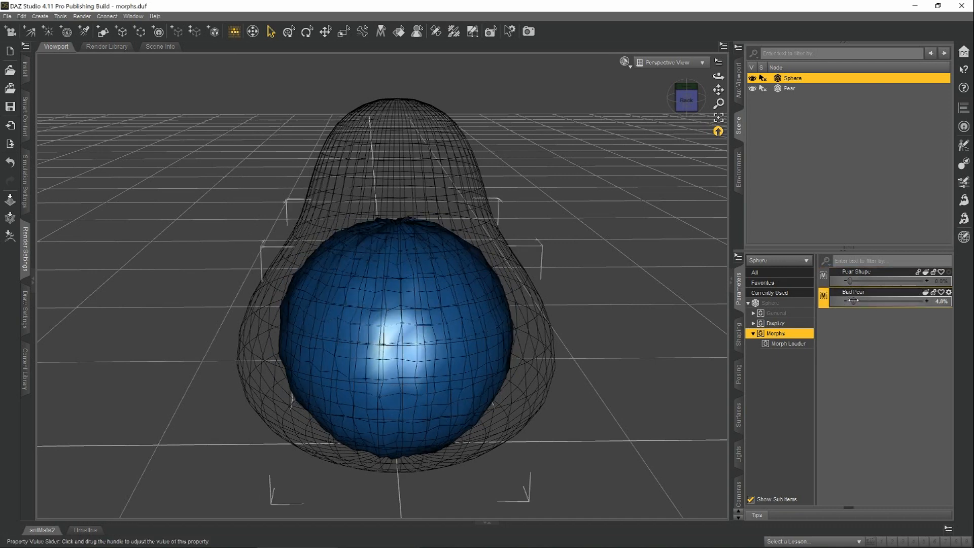
{"action": "left_click_drag", "start_coordinate": [852, 301], "coordinate": [953, 301]}
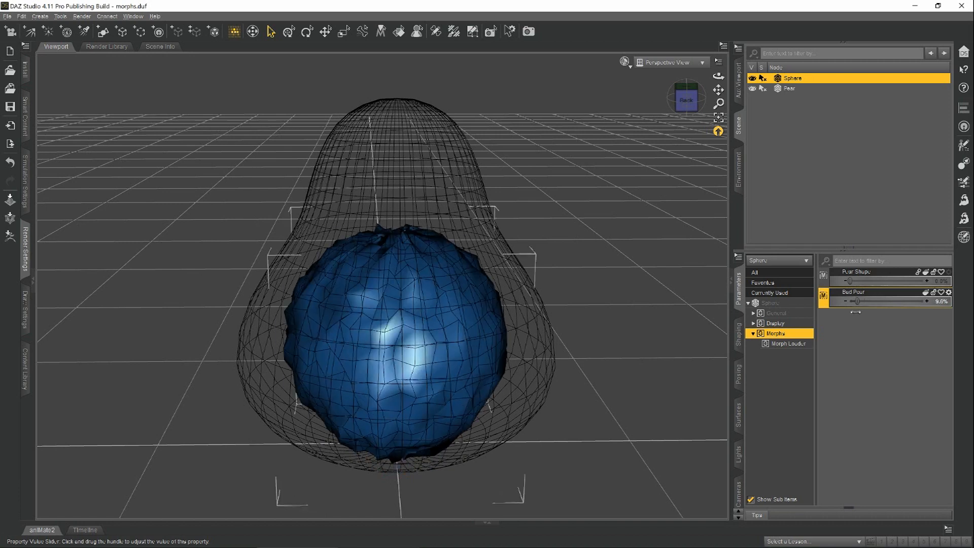
{"action": "left_click_drag", "start_coordinate": [849, 302], "coordinate": [925, 301]}
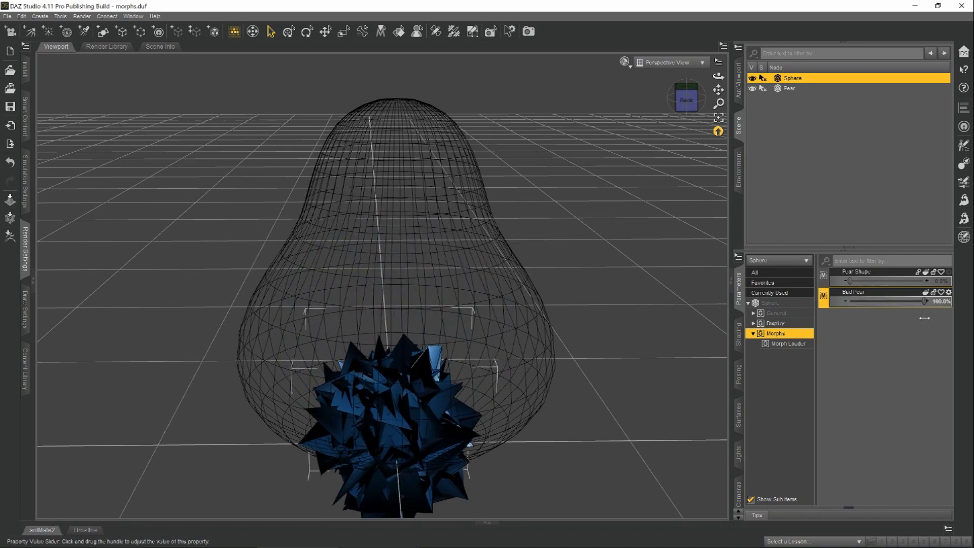
{"action": "left_click_drag", "start_coordinate": [925, 301], "coordinate": [863, 301]}
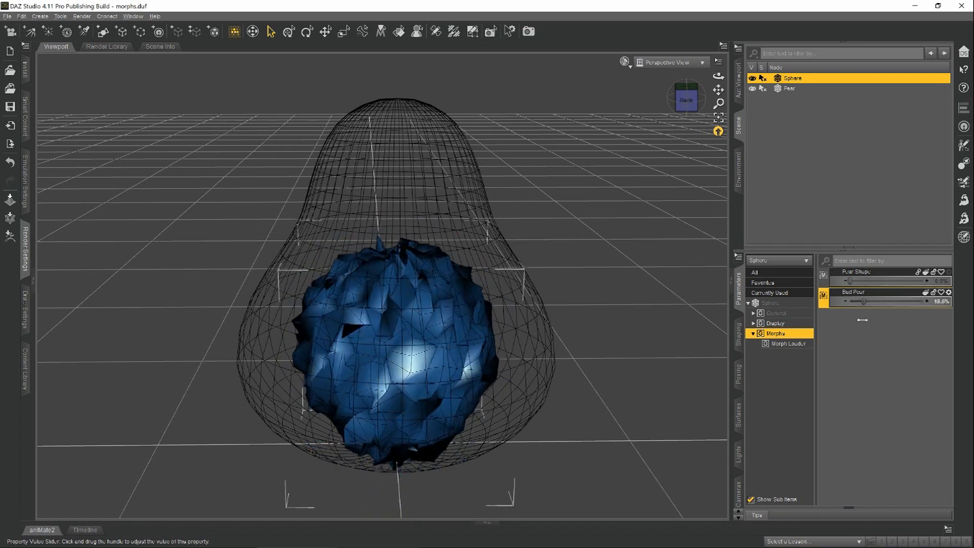
{"action": "left_click_drag", "start_coordinate": [863, 301], "coordinate": [846, 301]}
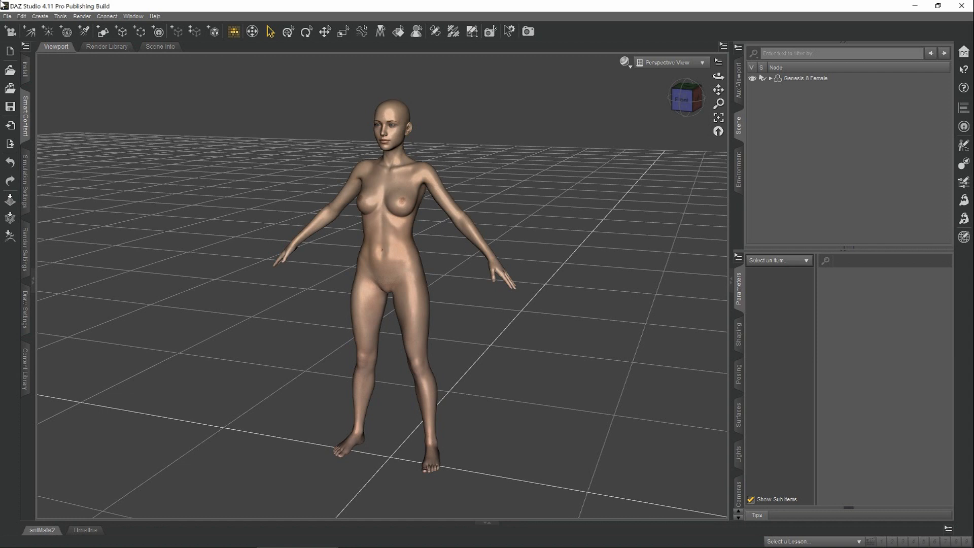
{"action": "mouse_move", "coordinate": [729, 14]}
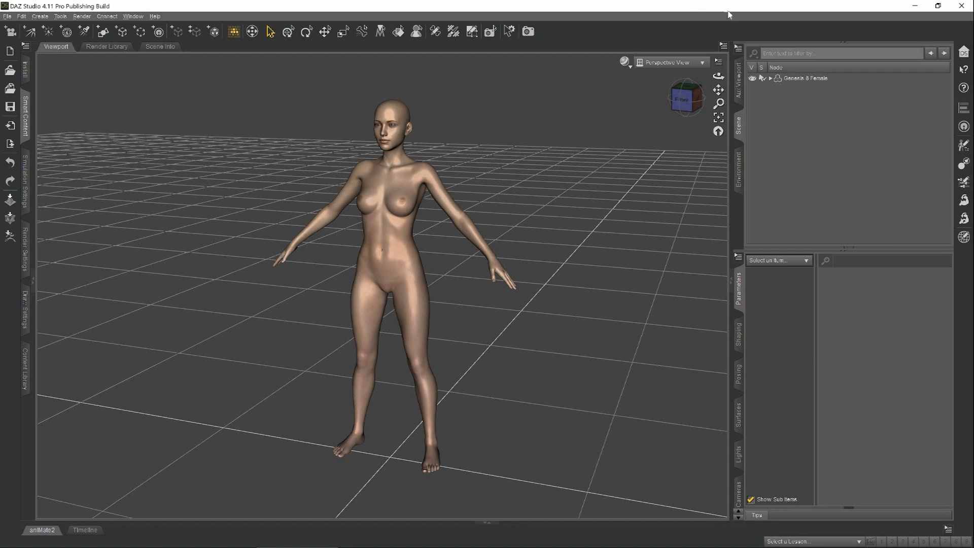
Delete the Genesis 8 Female Eyelashes object from the figure's hierarchy in the Scene pane
{"action": "left_click", "coordinate": [758, 78]}
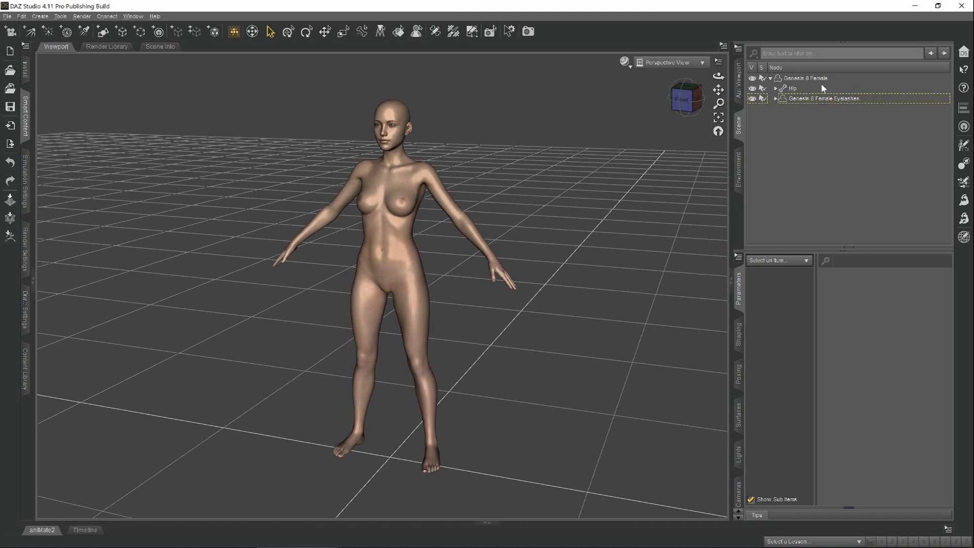
{"action": "left_click", "coordinate": [819, 98]}
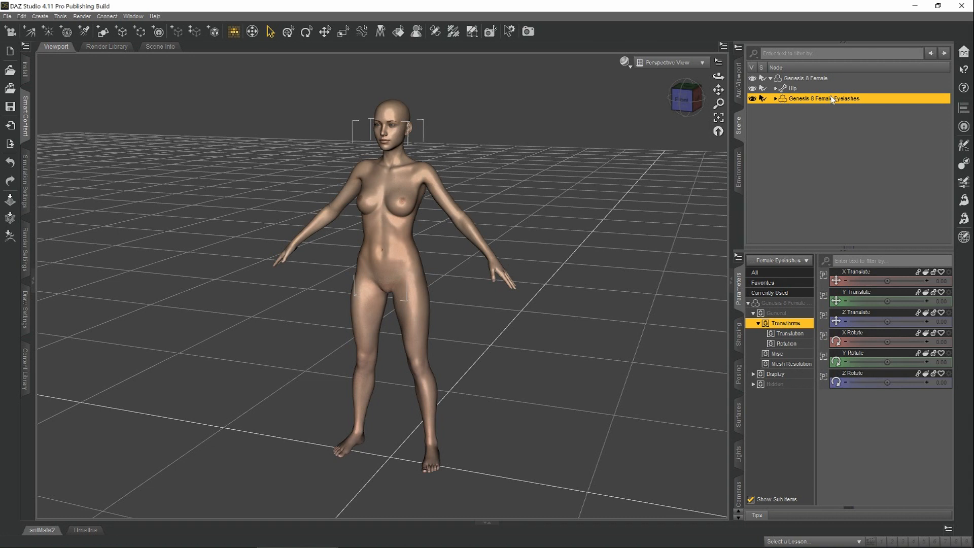
{"action": "mouse_move", "coordinate": [831, 101]}
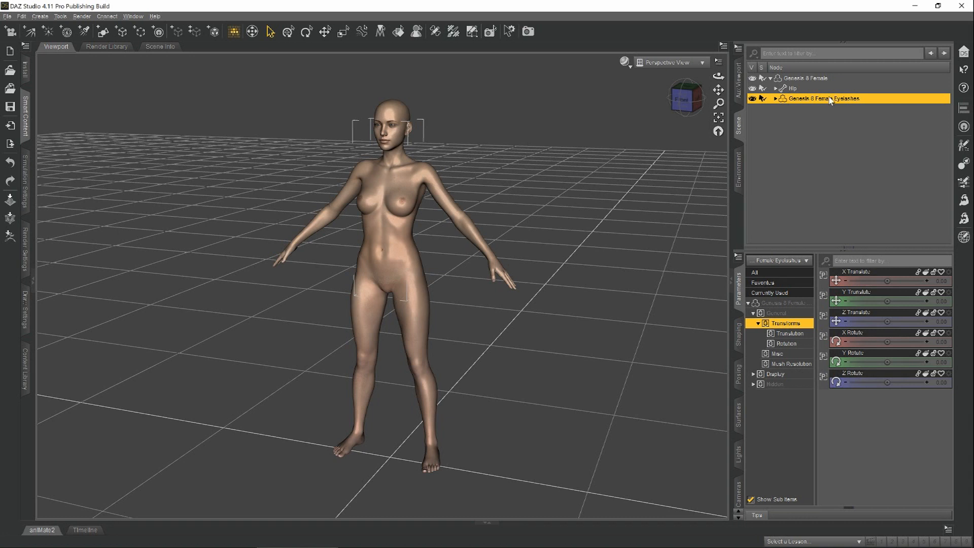
{"action": "right_click", "coordinate": [829, 99]}
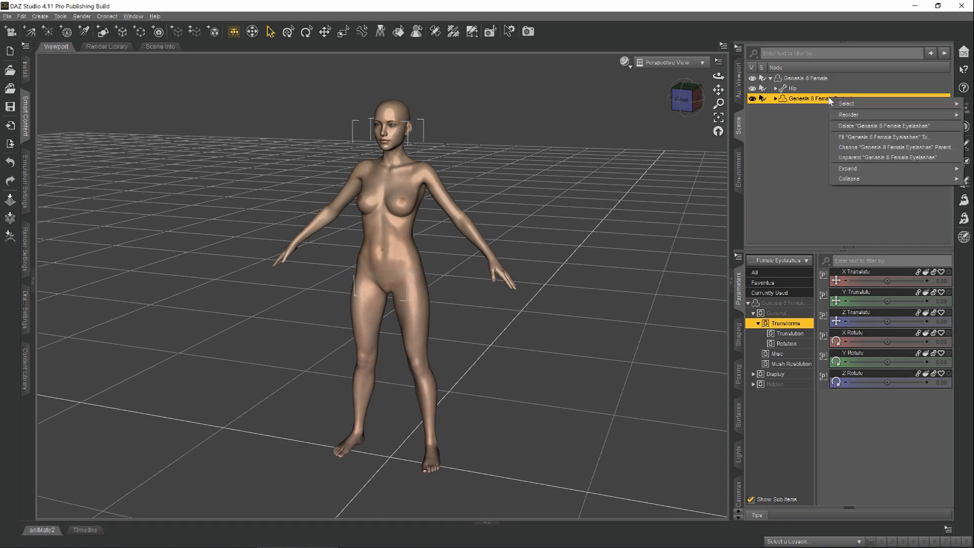
{"action": "left_click", "coordinate": [891, 125]}
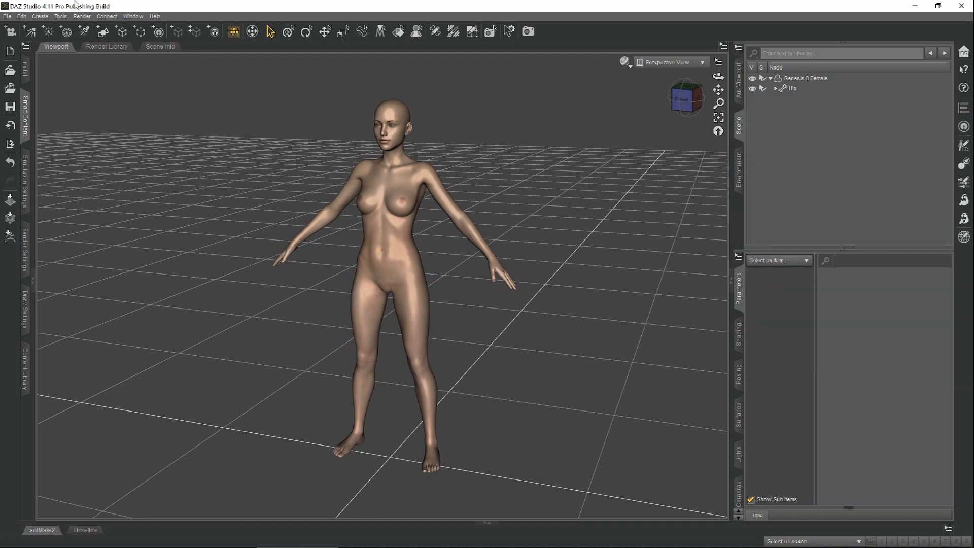
{"action": "left_click", "coordinate": [769, 77]}
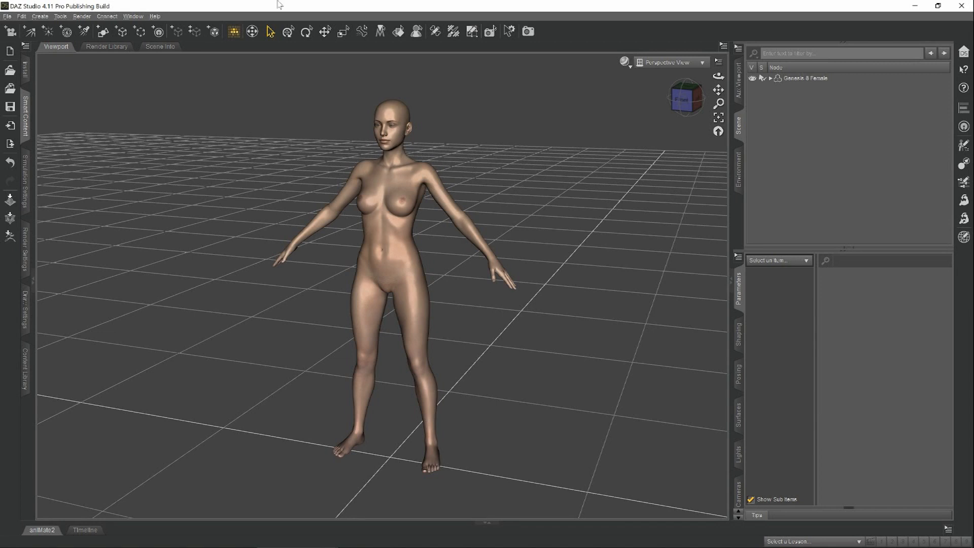
Select Genesis 8 Female and inspect her Navel shaping slider, leaving it at 0%
{"action": "left_click", "coordinate": [806, 77]}
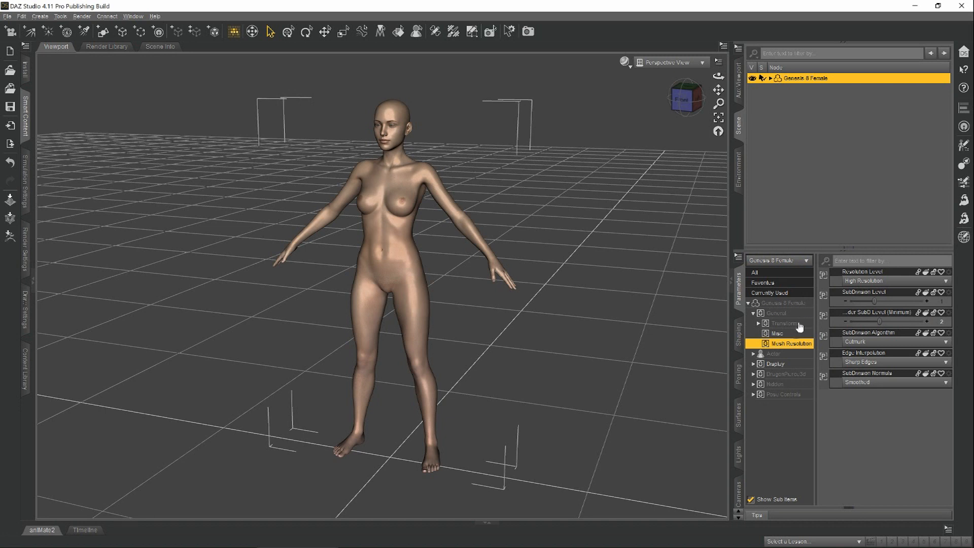
{"action": "mouse_move", "coordinate": [773, 350]}
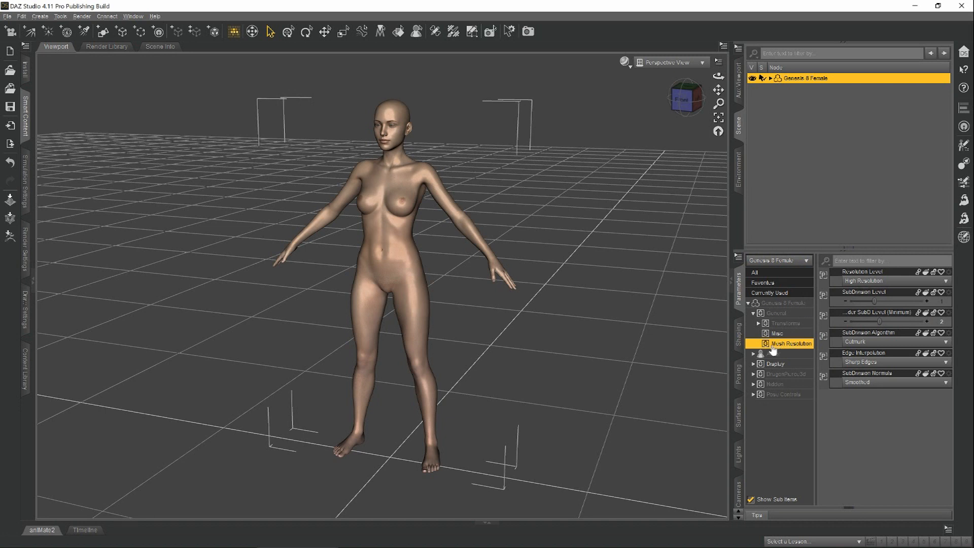
{"action": "left_click", "coordinate": [891, 281]}
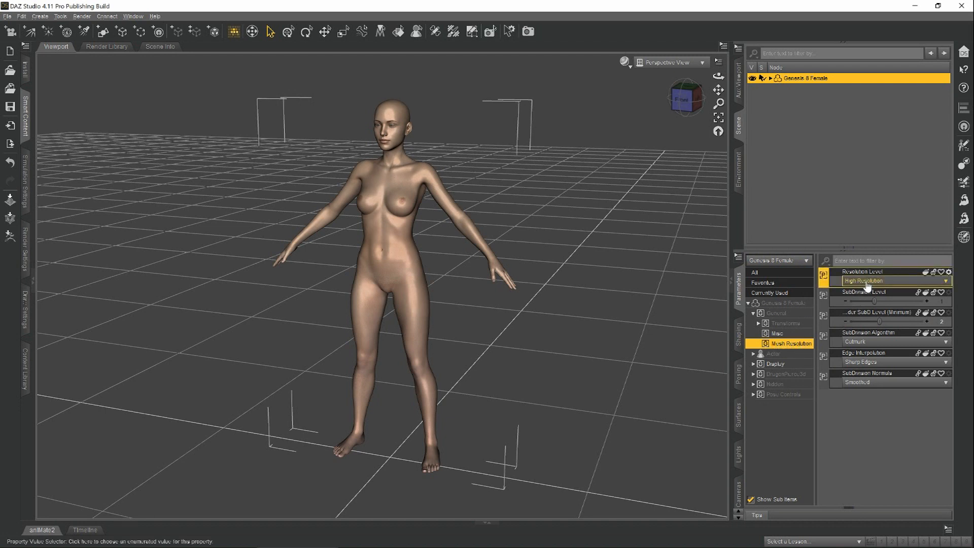
{"action": "left_click", "coordinate": [891, 280]}
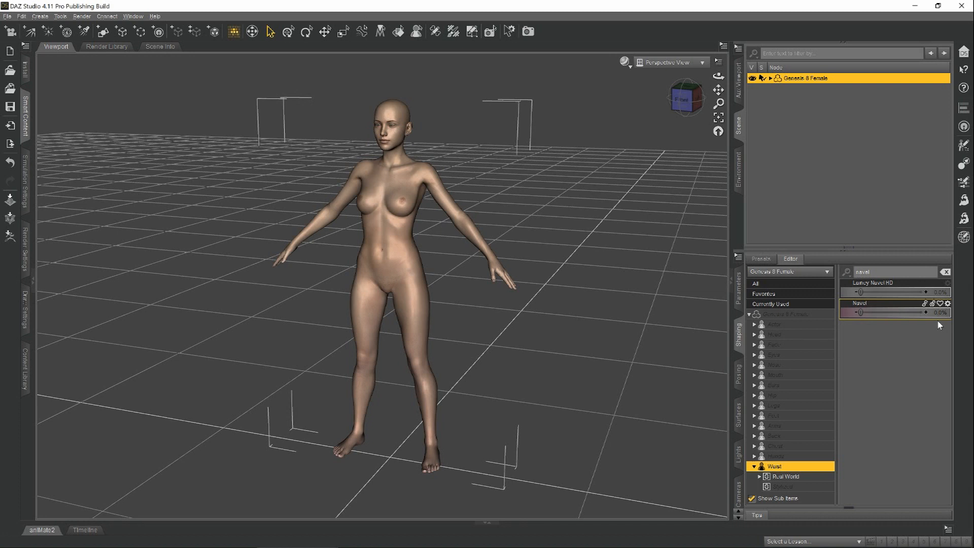
{"action": "mouse_move", "coordinate": [898, 317]}
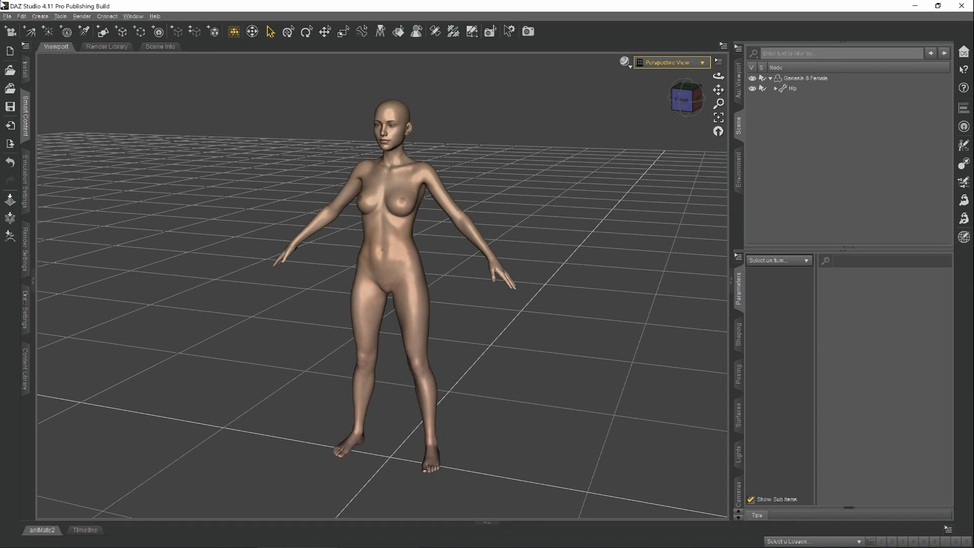
Export the figure as 'cxp' into the Morph folder
{"action": "left_click", "coordinate": [6, 15]}
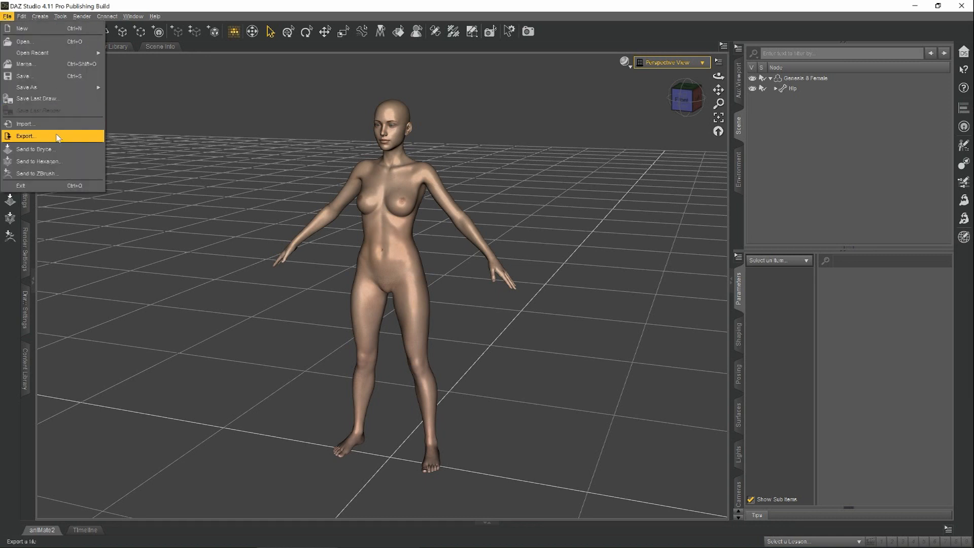
{"action": "left_click", "coordinate": [26, 136]}
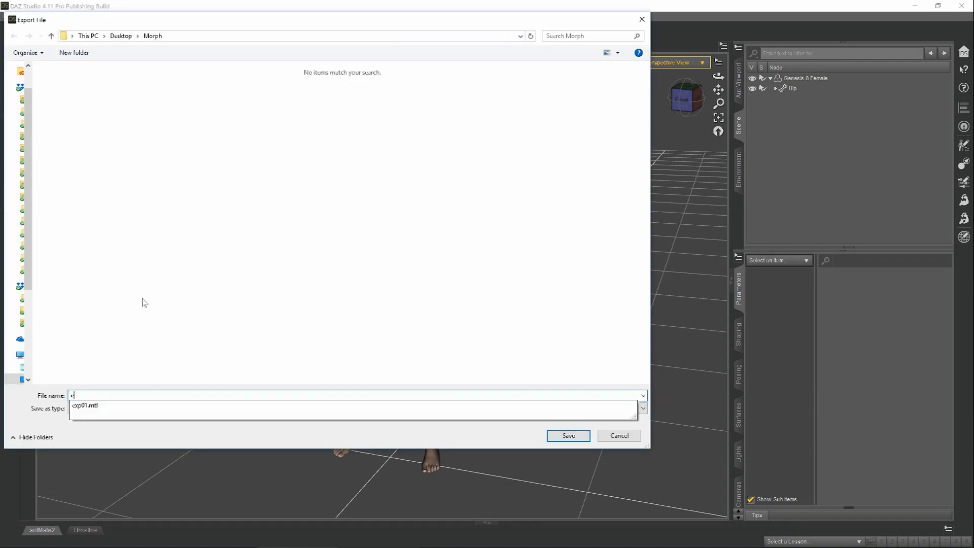
{"action": "type", "text": "cxp"}
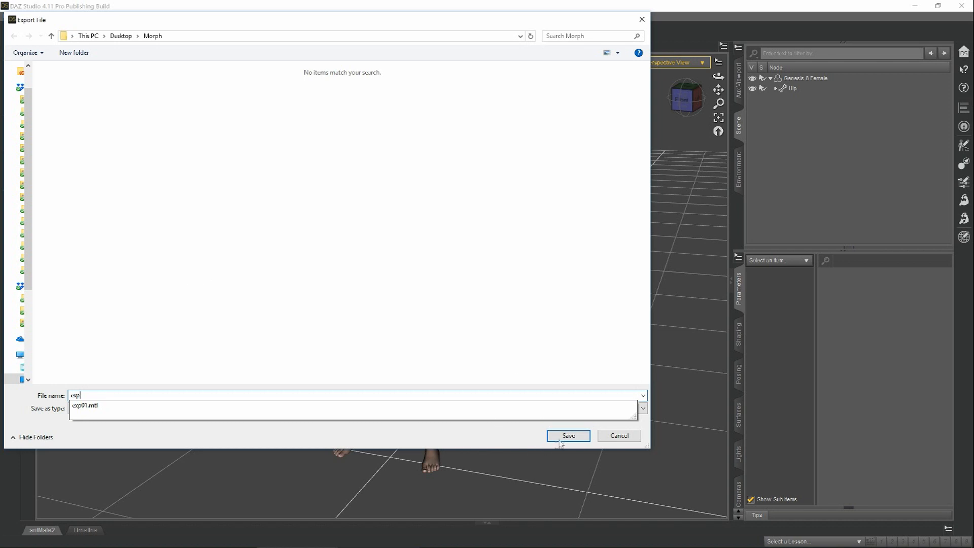
{"action": "left_click", "coordinate": [567, 435]}
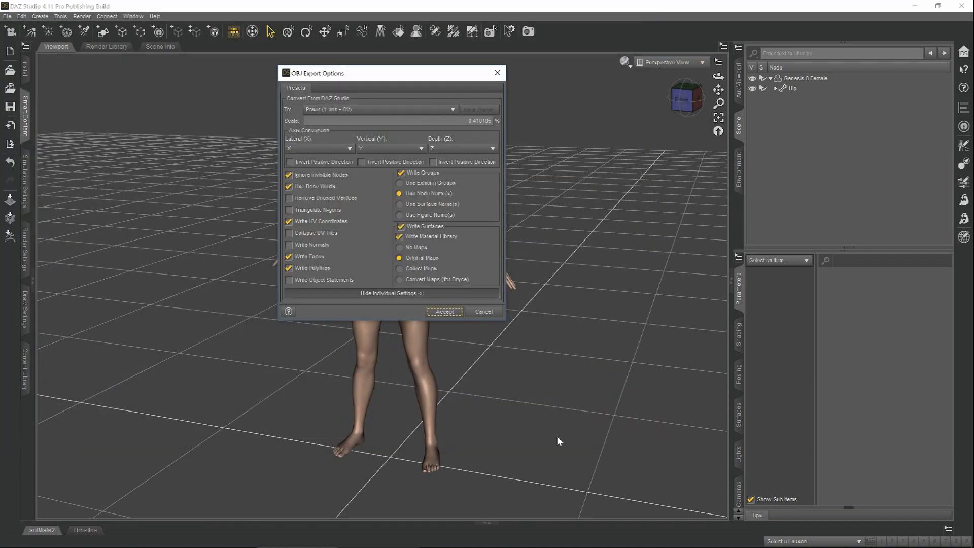
{"action": "mouse_move", "coordinate": [545, 102]}
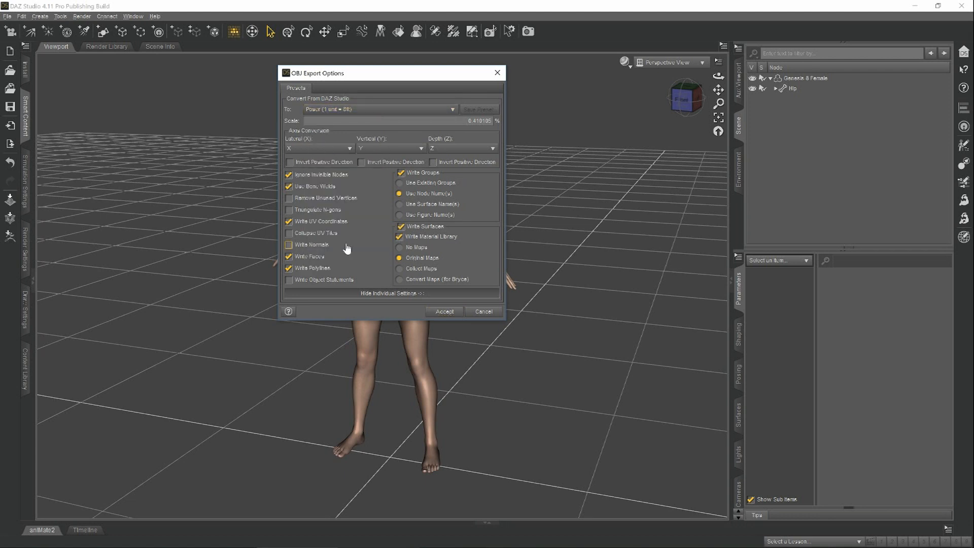
Accept the OBJ Export Options with the Poser preset, UV coordinates and groups
{"action": "left_click", "coordinate": [289, 244]}
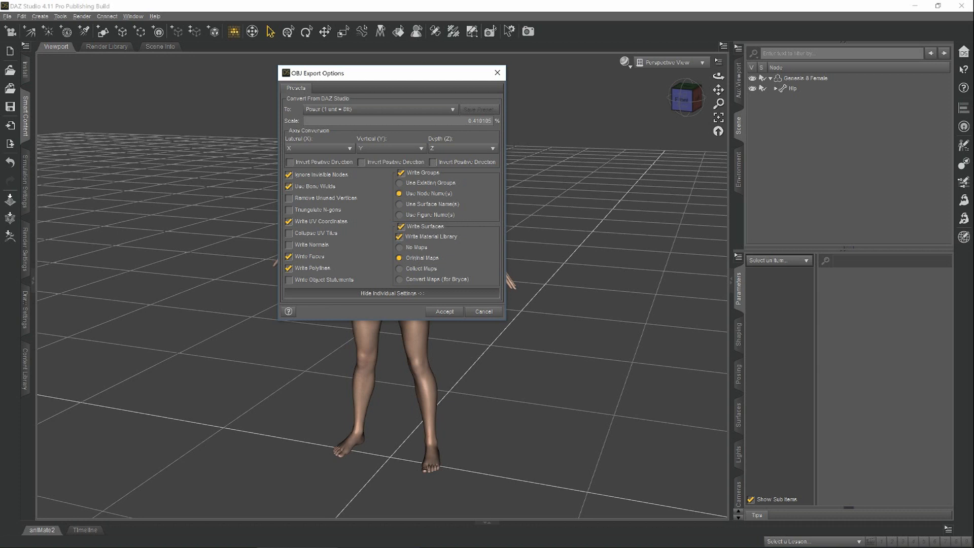
{"action": "mouse_move", "coordinate": [340, 120]}
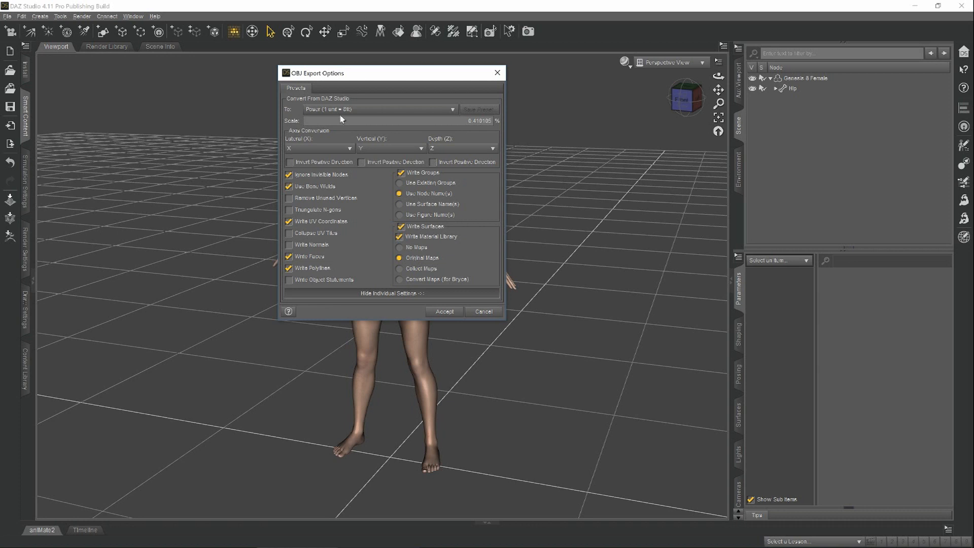
{"action": "left_click", "coordinate": [379, 109]}
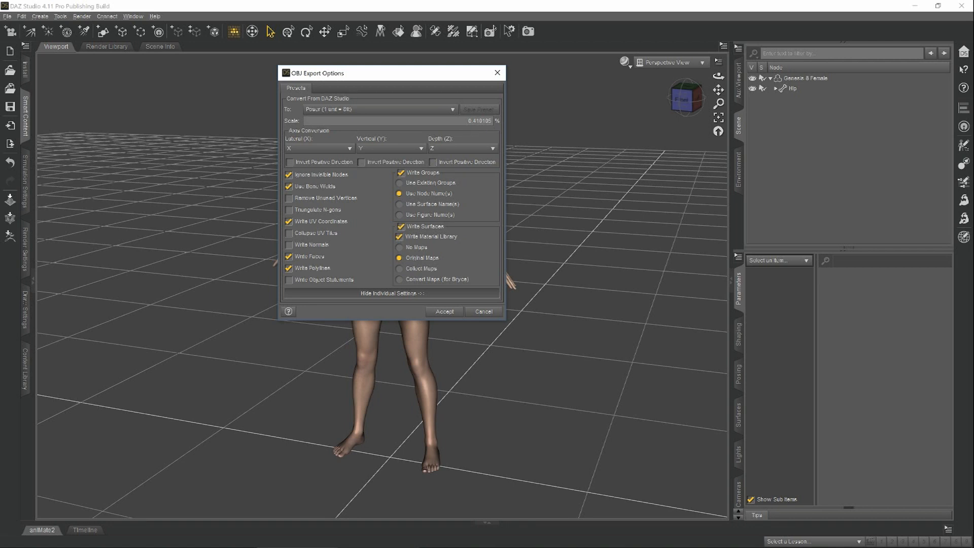
{"action": "mouse_move", "coordinate": [398, 137]}
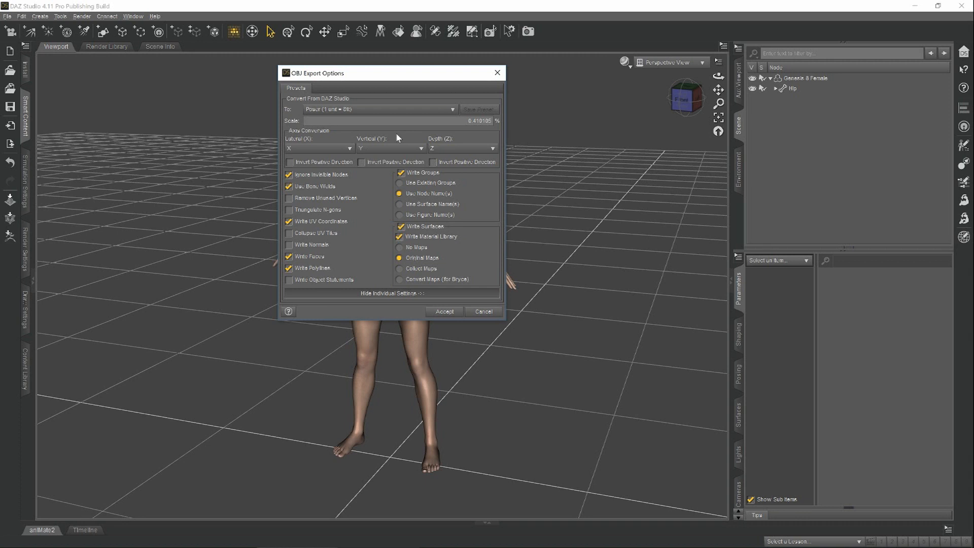
{"action": "left_click", "coordinate": [444, 311]}
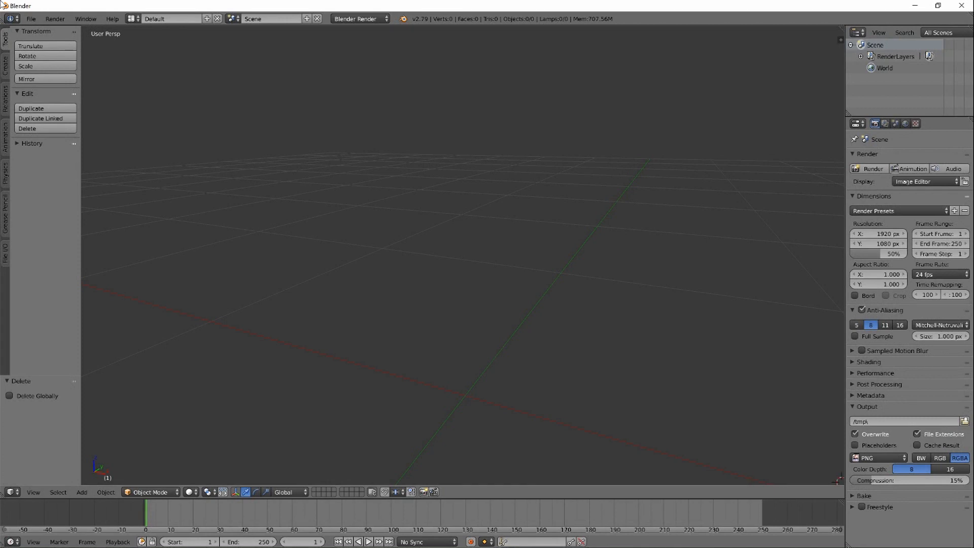
Import the exported figure OBJ from Morph with Split by Object and Group turned off
{"action": "left_click", "coordinate": [30, 19]}
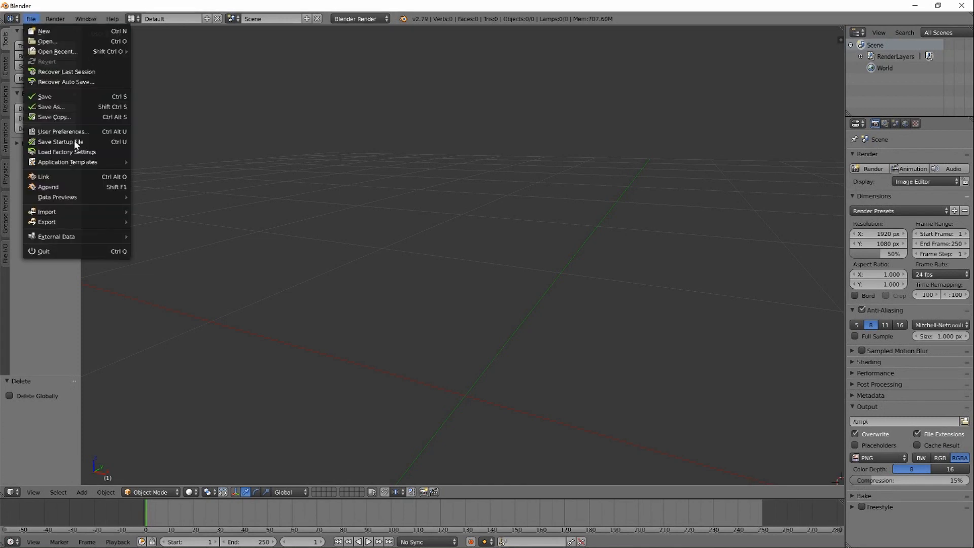
{"action": "left_click", "coordinate": [46, 211]}
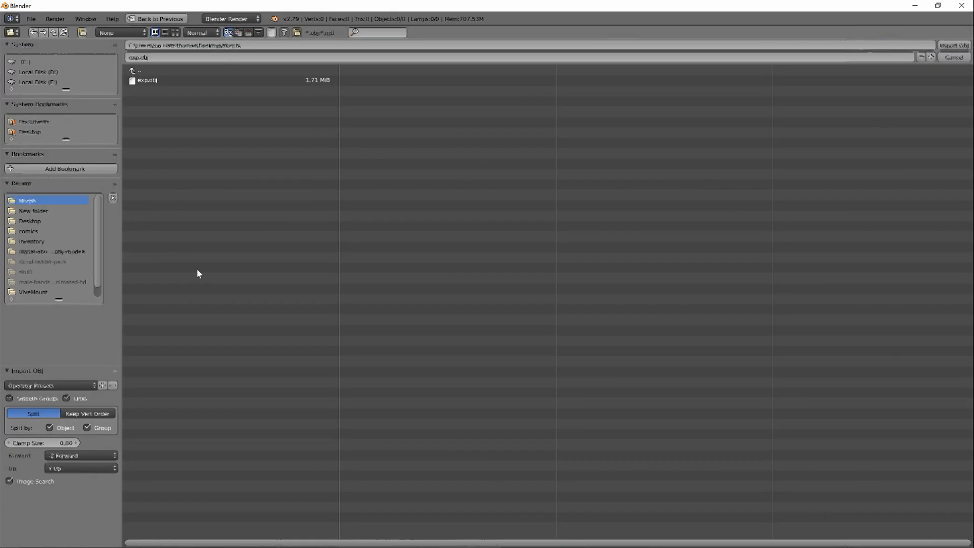
{"action": "left_click", "coordinate": [148, 80]}
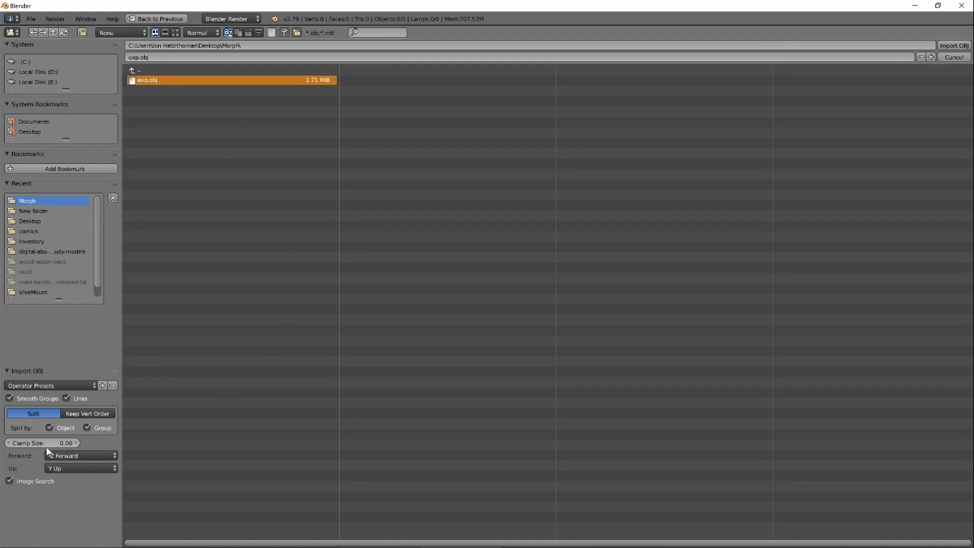
{"action": "left_click", "coordinate": [80, 455]}
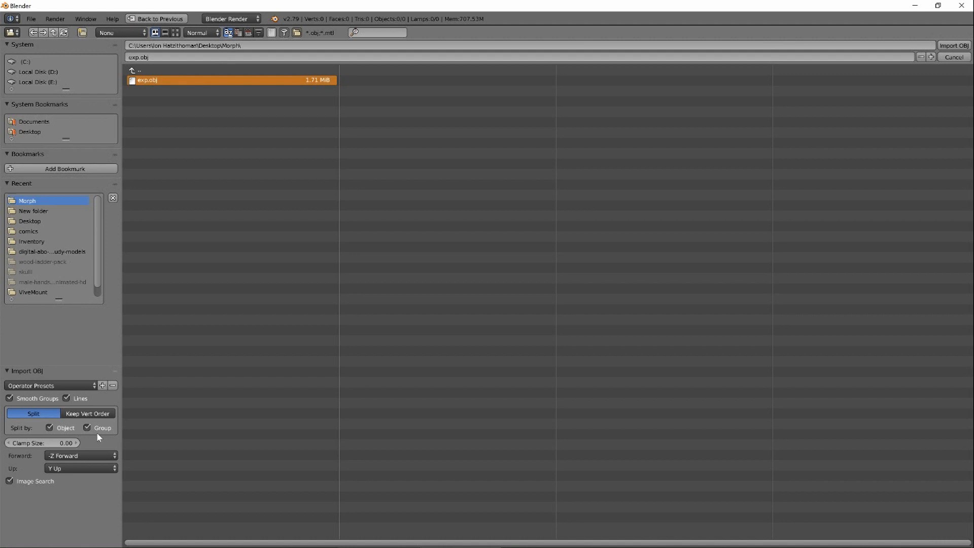
{"action": "left_click", "coordinate": [49, 427]}
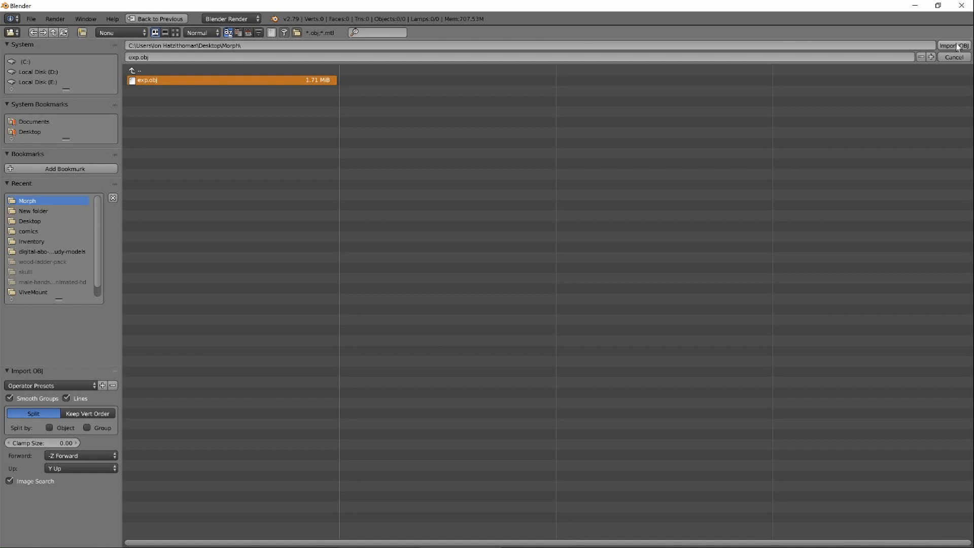
{"action": "left_click", "coordinate": [948, 45]}
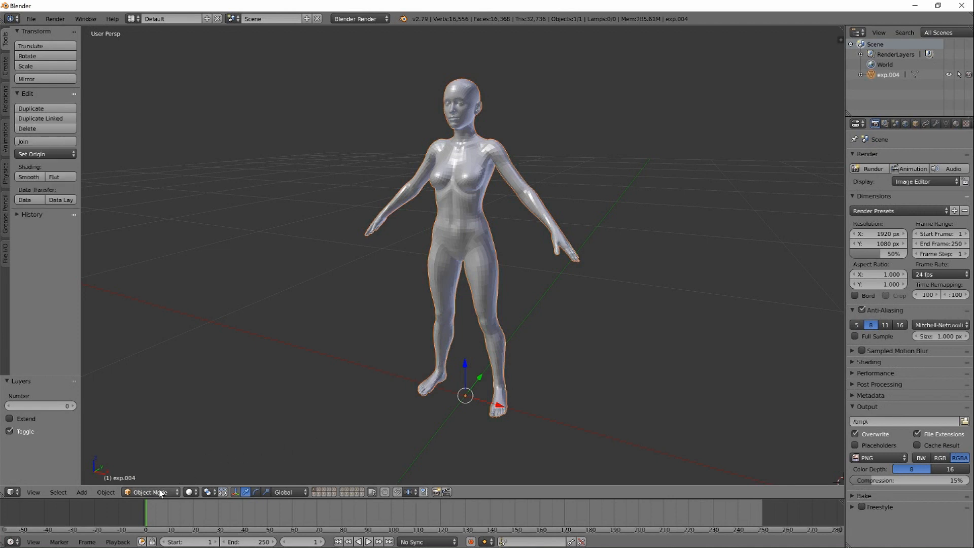
Enter Sculpt Mode, reshape the figure around the hips, and return to Object Mode
{"action": "left_click", "coordinate": [151, 491]}
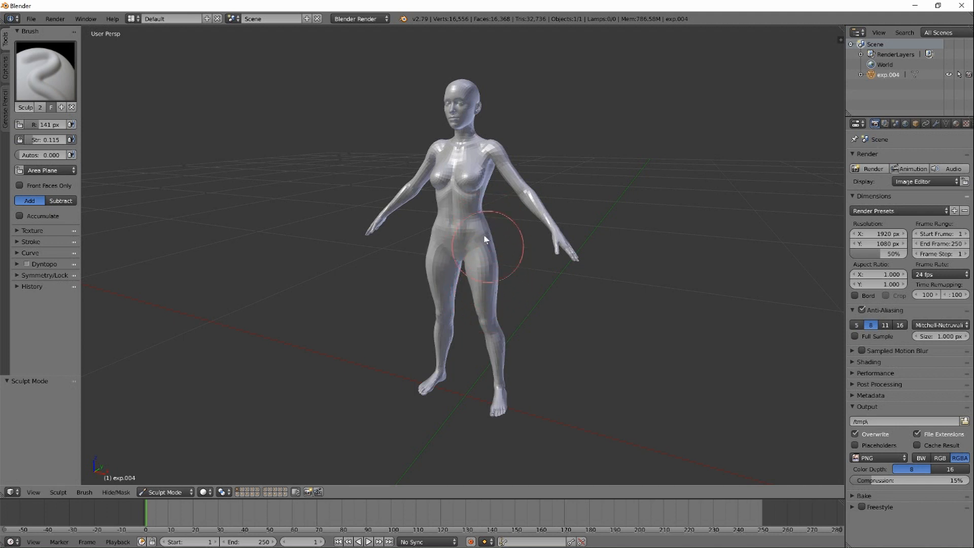
{"action": "left_click", "coordinate": [60, 200]}
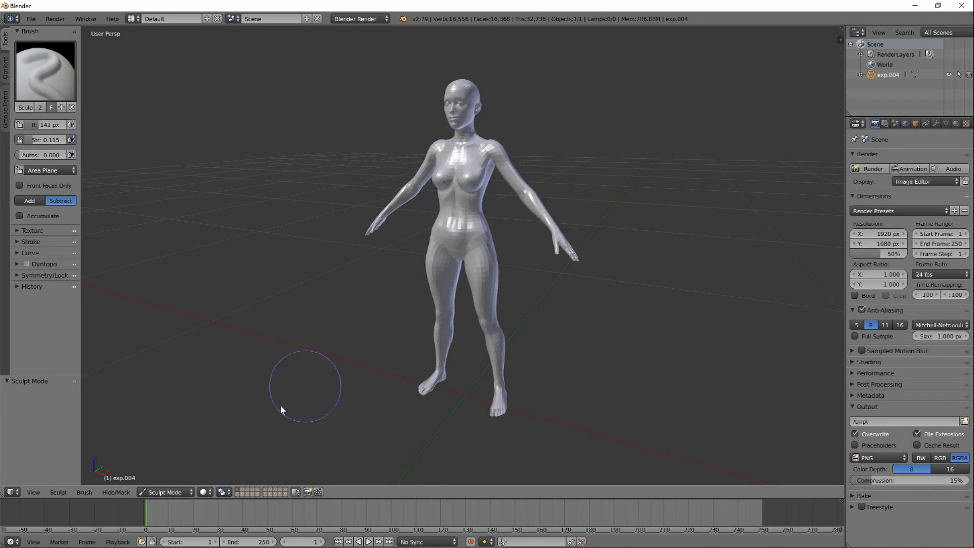
{"action": "left_click", "coordinate": [164, 491]}
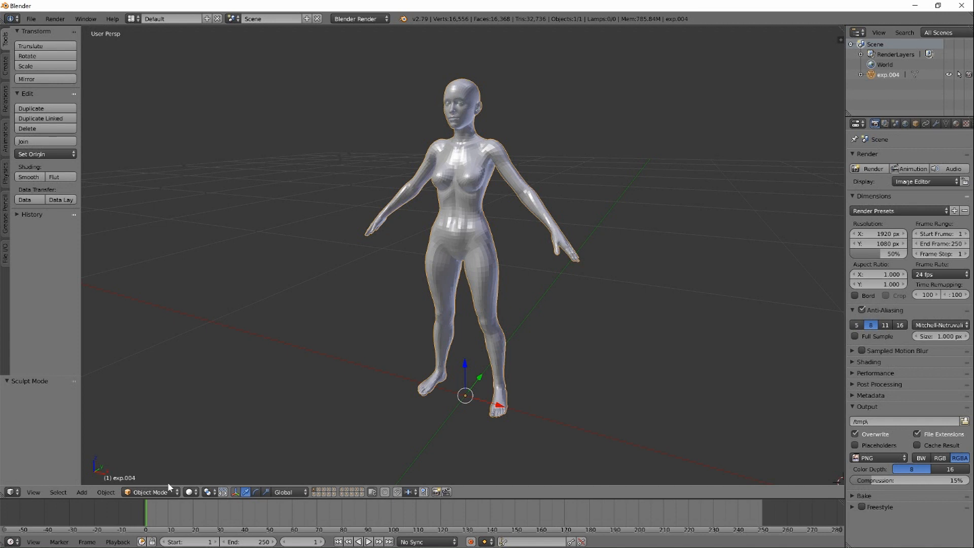
{"action": "left_click", "coordinate": [30, 18]}
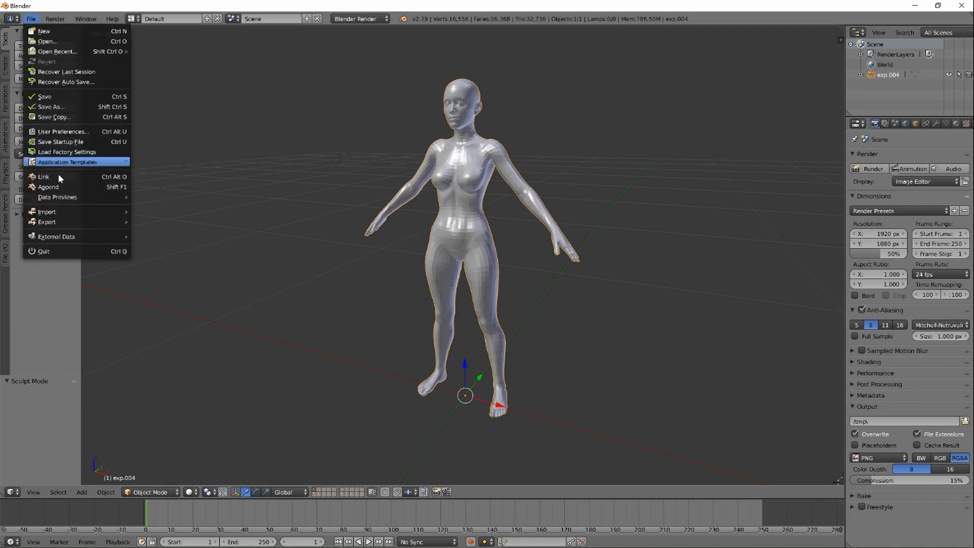
Export the sculpted figure as Wavefront OBJ named 'out.obj' in the Morph folder
{"action": "left_click", "coordinate": [46, 222]}
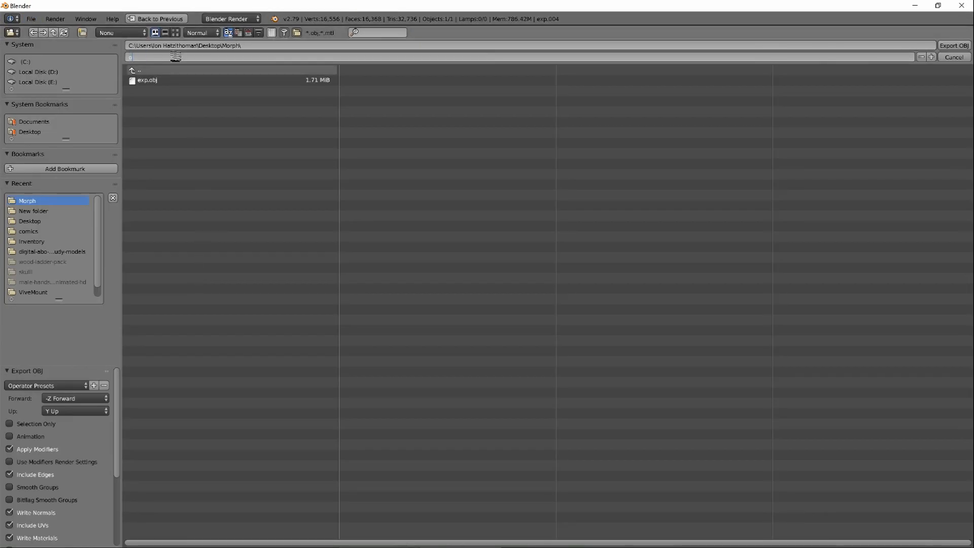
{"action": "type", "text": "out.obj"}
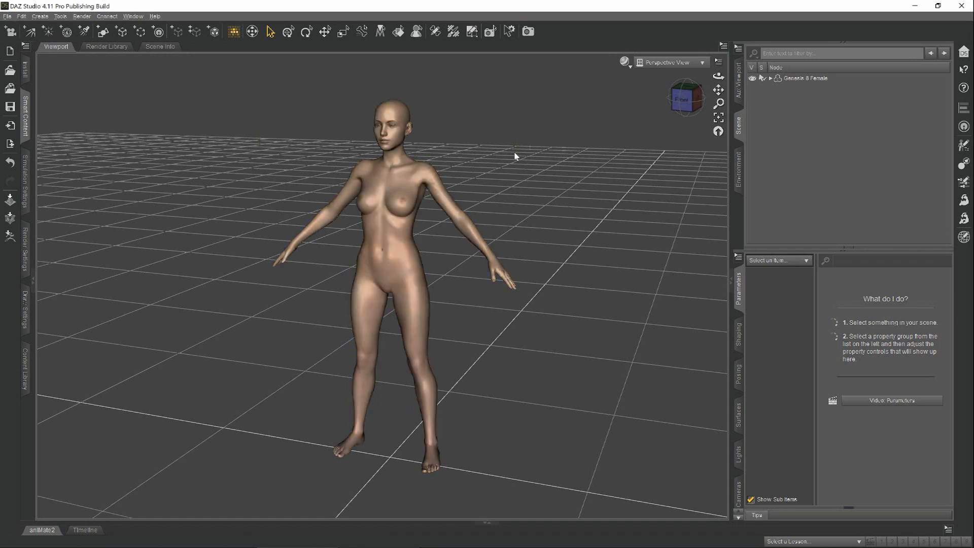
Select Genesis 8 Female and add the sculpted out.obj to Morph Loader Pro
{"action": "left_click", "coordinate": [807, 78]}
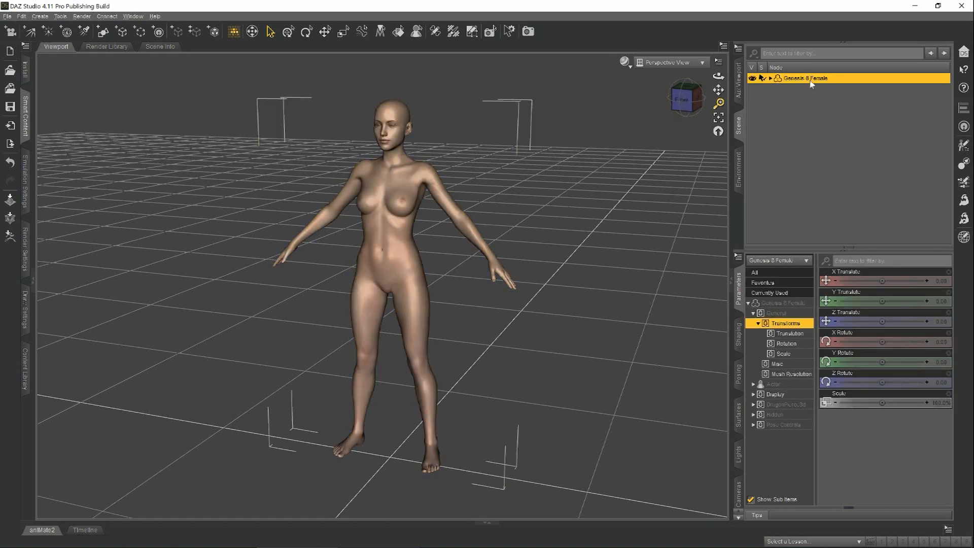
{"action": "mouse_move", "coordinate": [955, 228]}
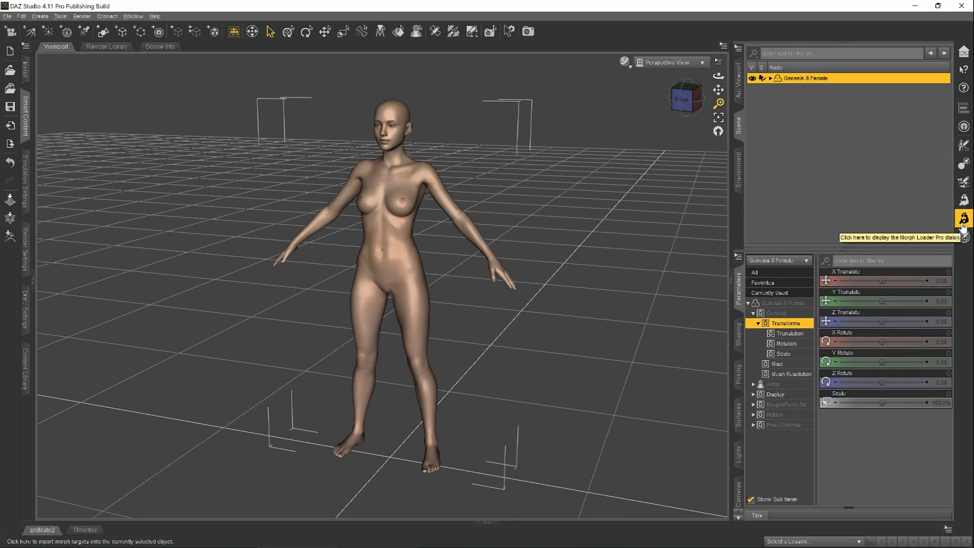
{"action": "left_click", "coordinate": [963, 218]}
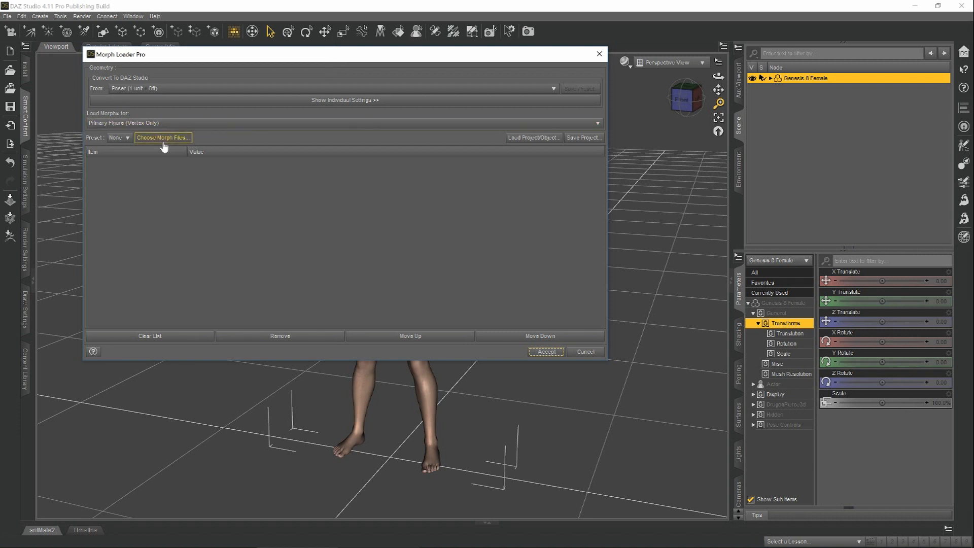
{"action": "left_click", "coordinate": [164, 137]}
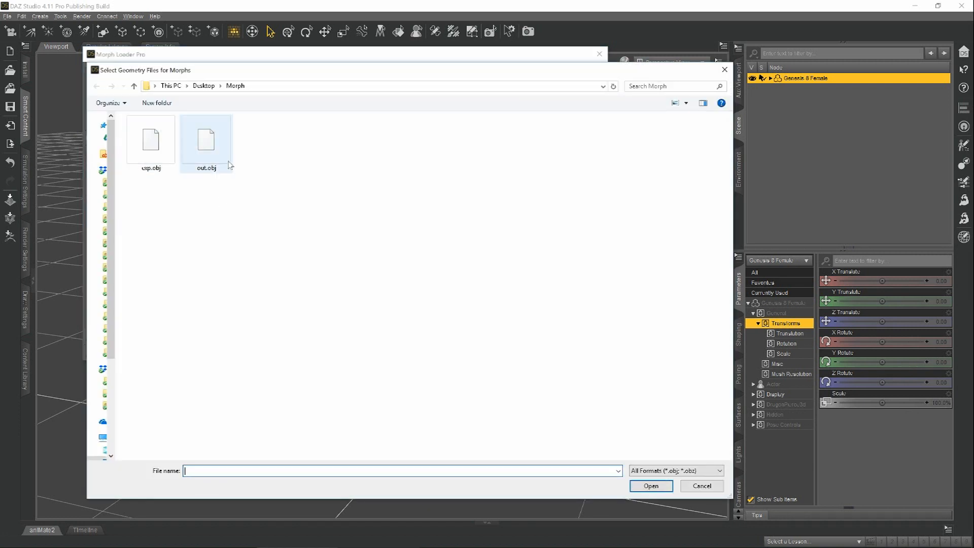
{"action": "left_click", "coordinate": [206, 141]}
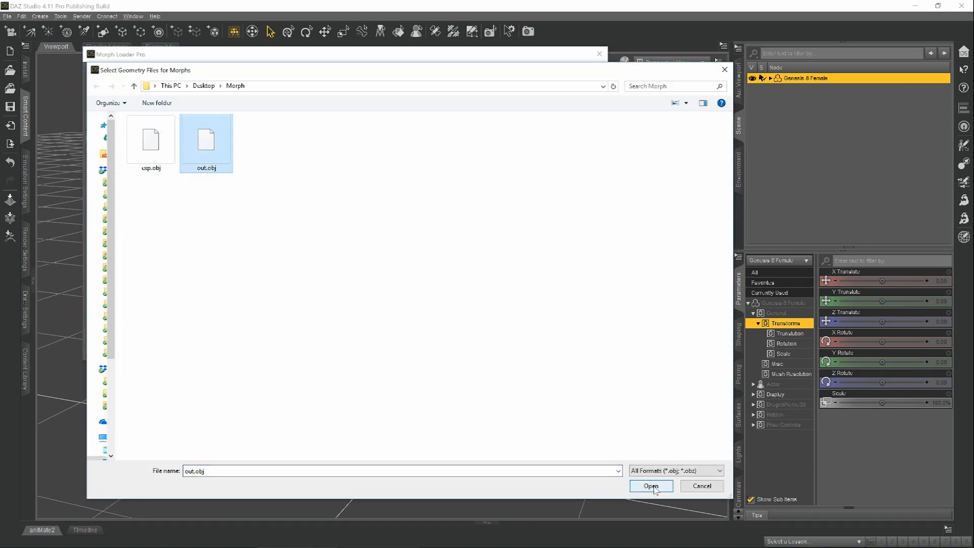
{"action": "left_click", "coordinate": [651, 486]}
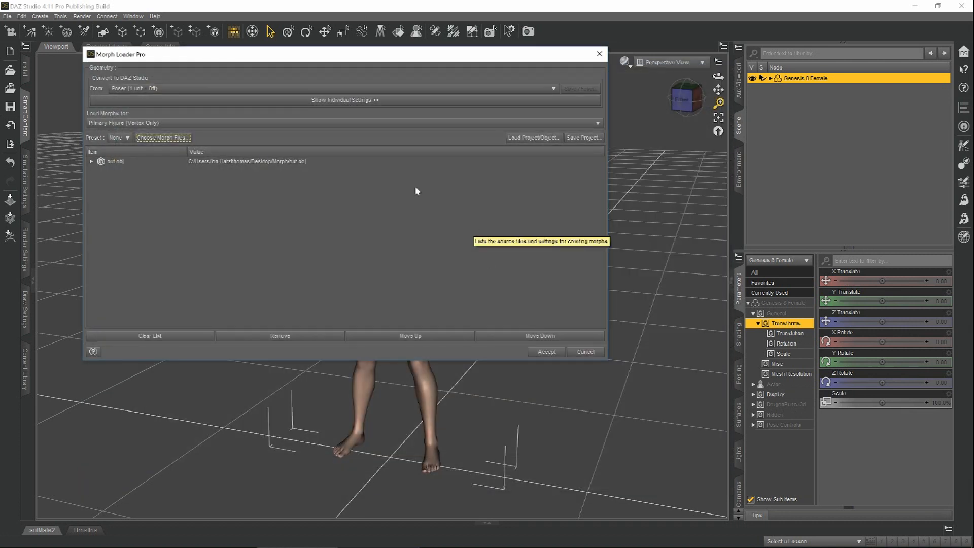
Load out.obj using the Poser (1 unit = 8ft) scale and dismiss the report
{"action": "left_click", "coordinate": [341, 89]}
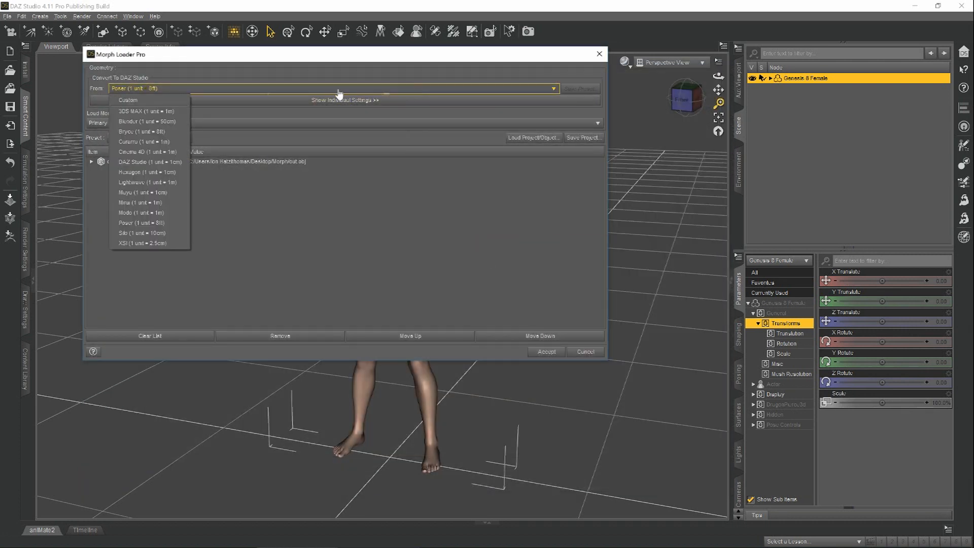
{"action": "mouse_move", "coordinate": [149, 222]}
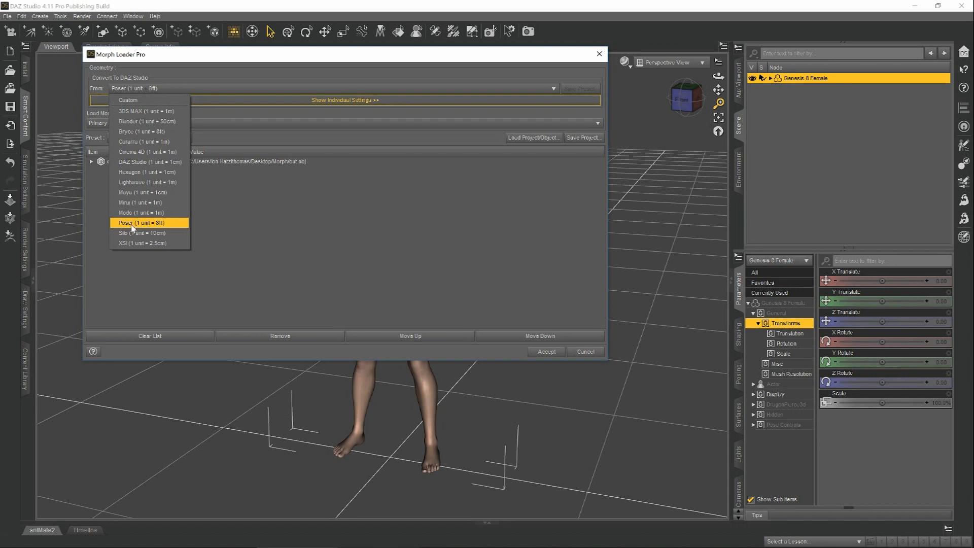
{"action": "mouse_move", "coordinate": [135, 228]}
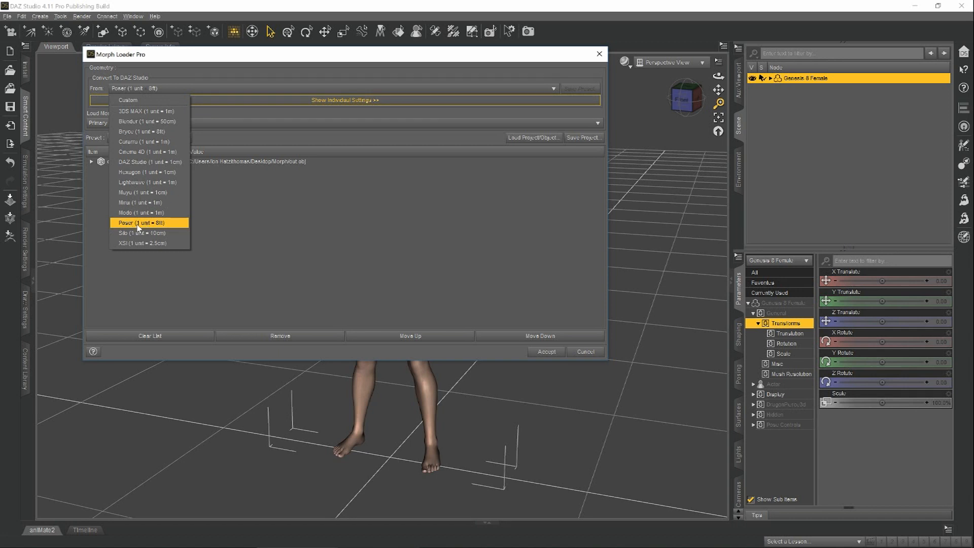
{"action": "left_click", "coordinate": [149, 222]}
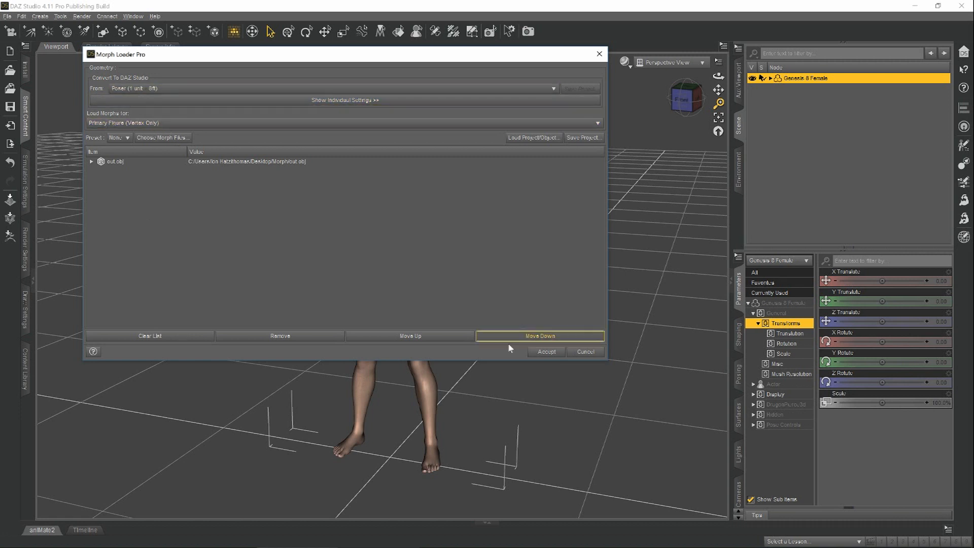
{"action": "left_click", "coordinate": [545, 351]}
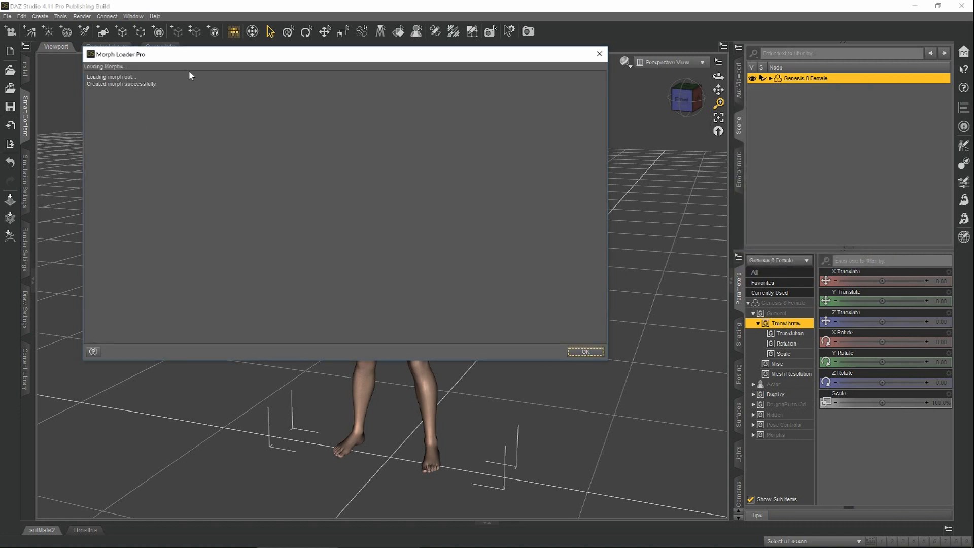
{"action": "left_click", "coordinate": [584, 351]}
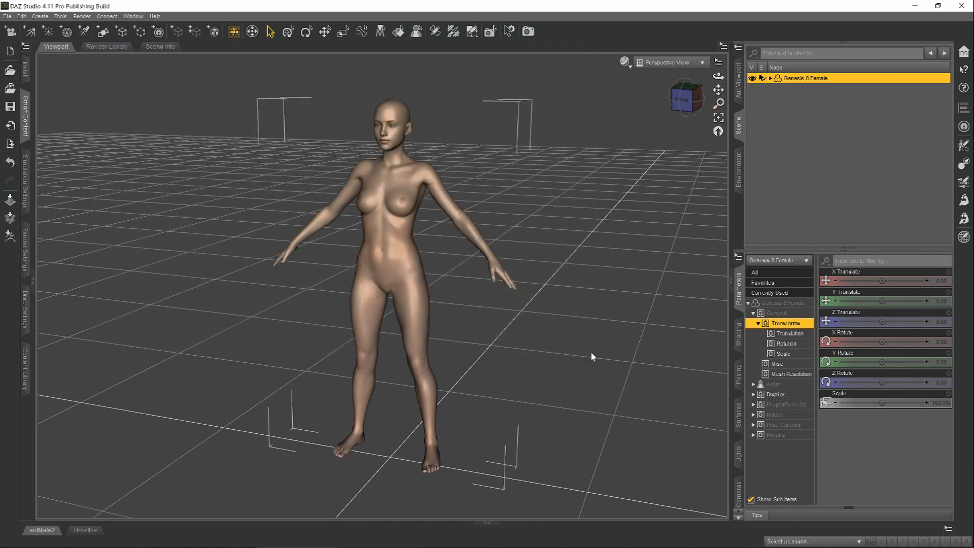
{"action": "mouse_move", "coordinate": [658, 399]}
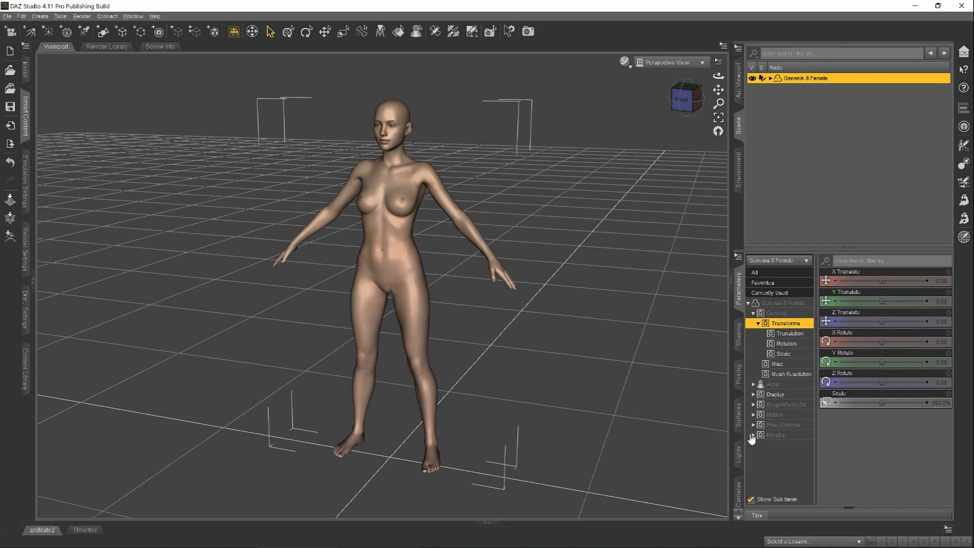
Under Morphs > Morph Loader, test the out slider and leave it at 100%
{"action": "left_click", "coordinate": [775, 433]}
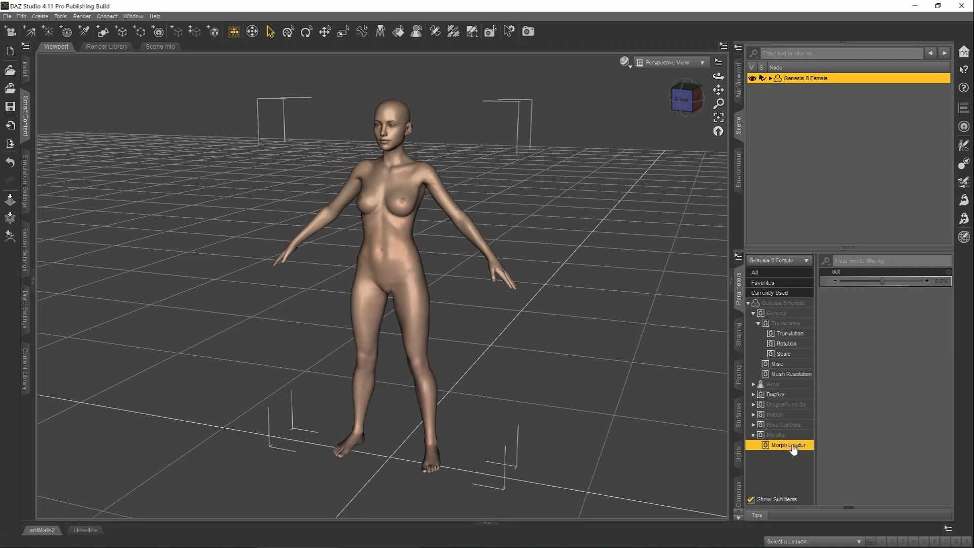
{"action": "mouse_move", "coordinate": [860, 286]}
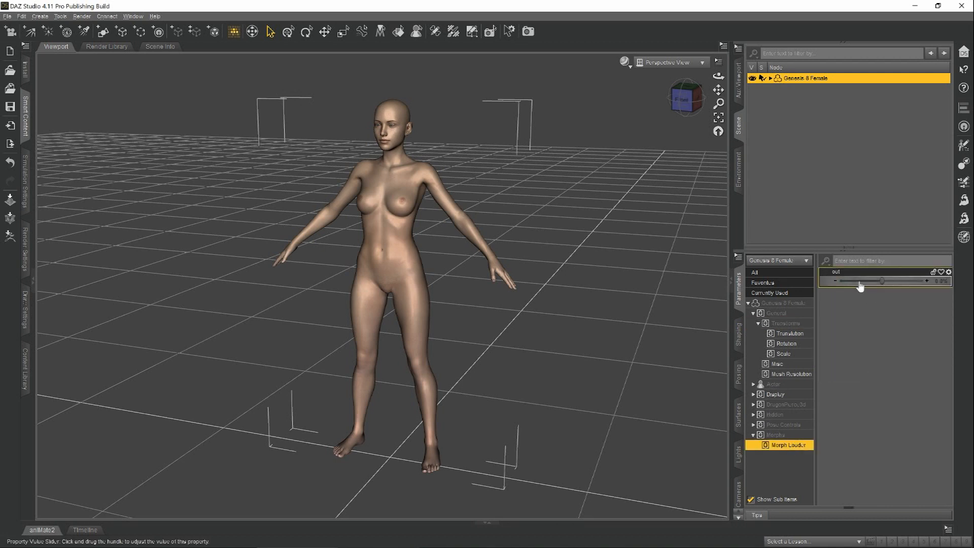
{"action": "left_click_drag", "start_coordinate": [882, 280], "coordinate": [894, 280]}
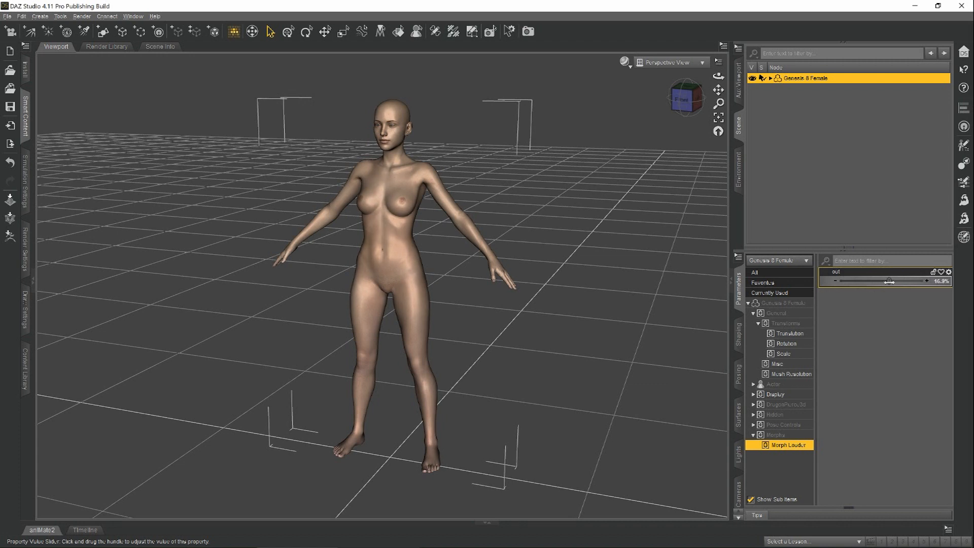
{"action": "left_click_drag", "start_coordinate": [868, 280], "coordinate": [911, 281]}
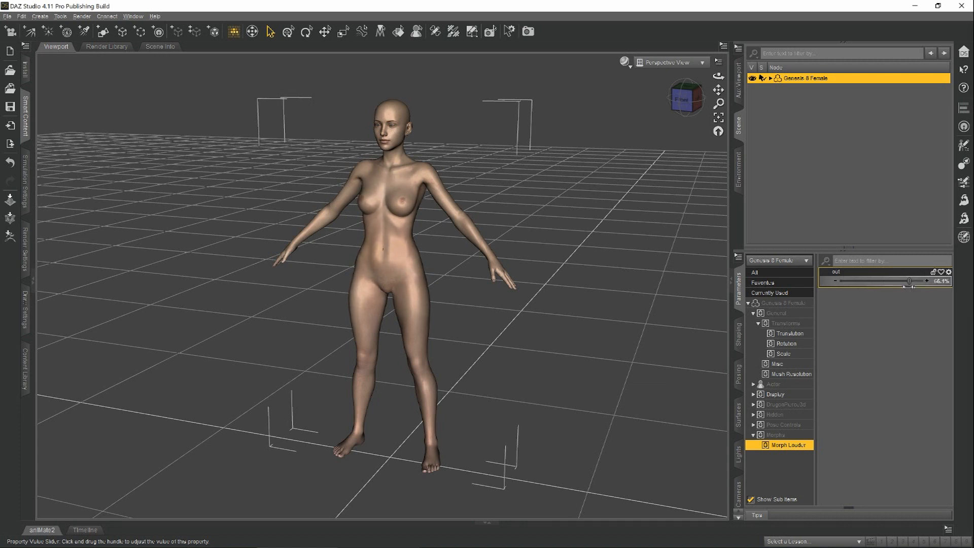
{"action": "left_click_drag", "start_coordinate": [897, 281], "coordinate": [926, 280]}
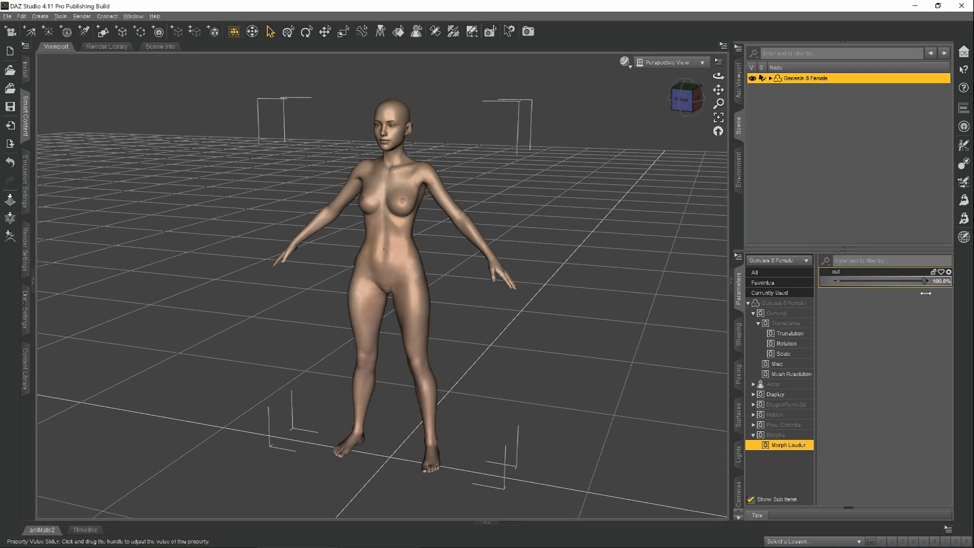
{"action": "left_click_drag", "start_coordinate": [932, 281], "coordinate": [882, 281]}
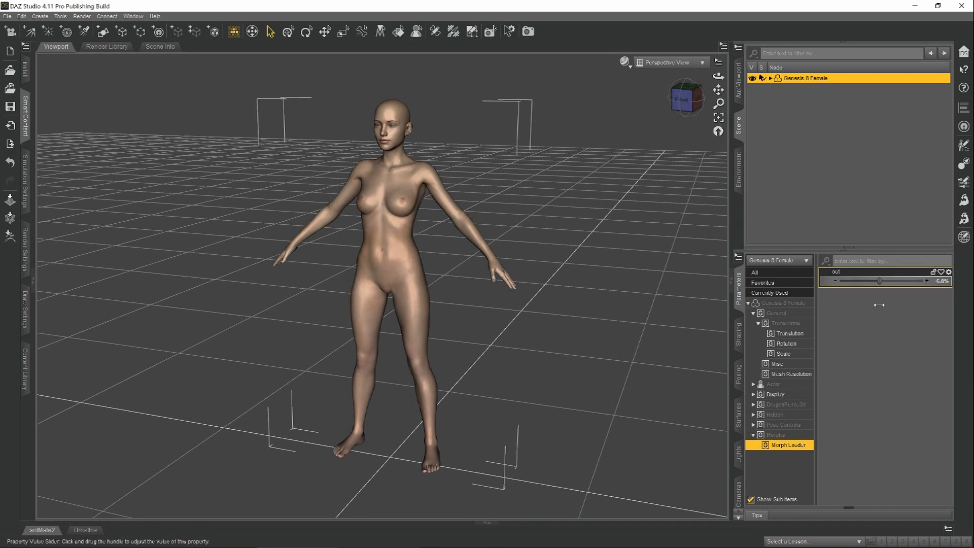
{"action": "left_click_drag", "start_coordinate": [879, 281], "coordinate": [925, 280]}
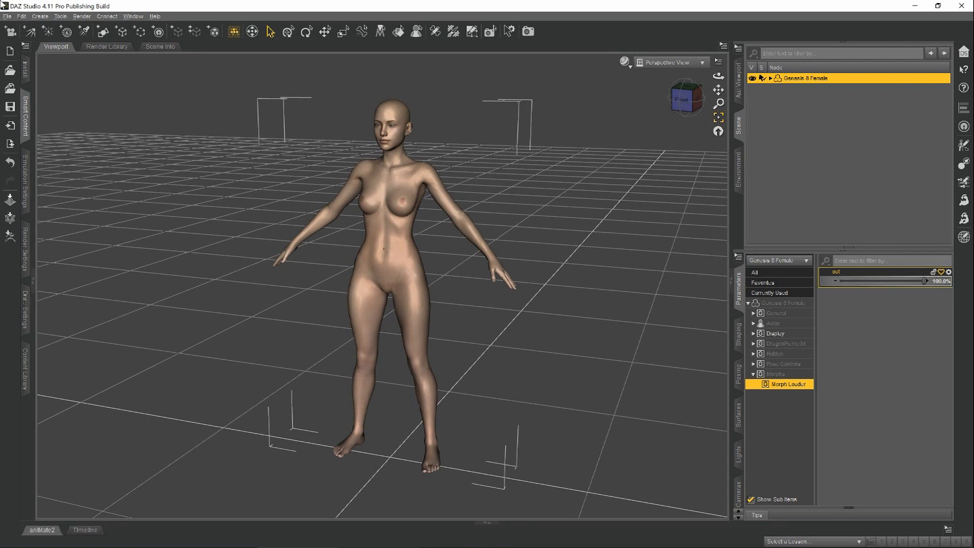
{"action": "mouse_move", "coordinate": [500, 13]}
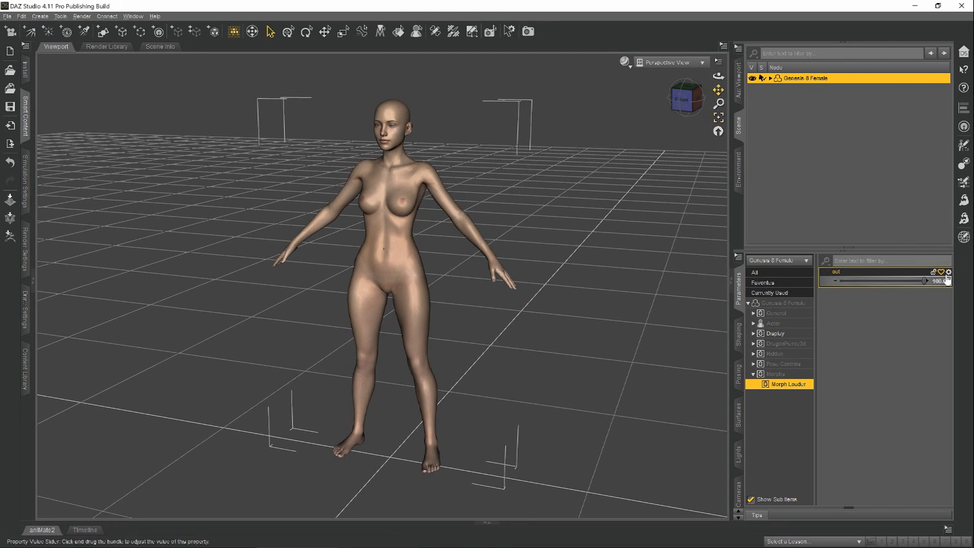
{"action": "left_click", "coordinate": [948, 272]}
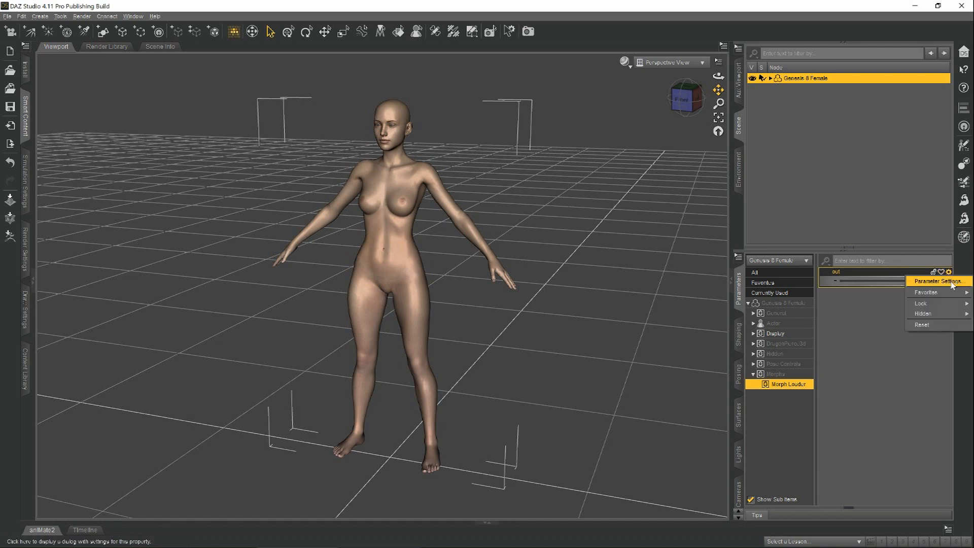
Rename the morph 'Body Shape', file it under Actor/Full Body/People/Real World, colour it pink
{"action": "left_click", "coordinate": [930, 282]}
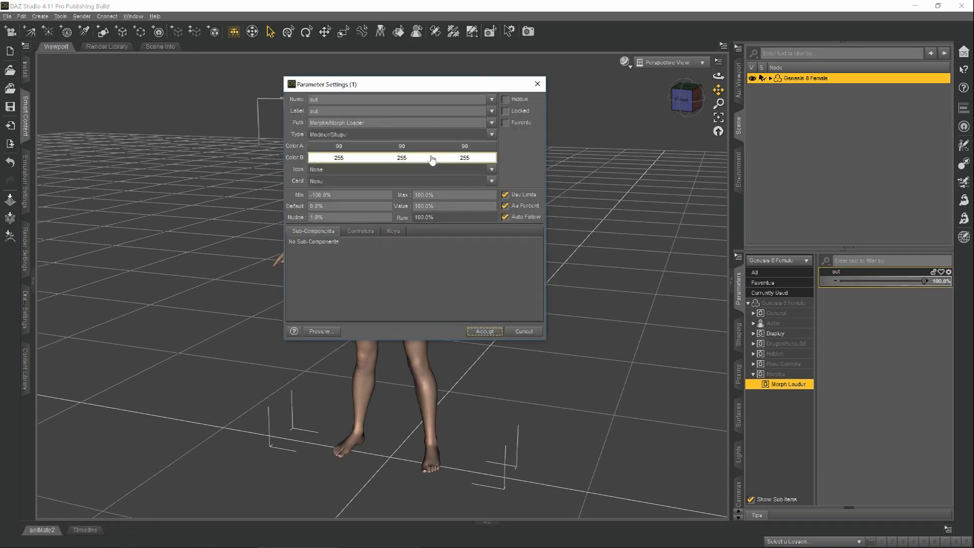
{"action": "left_click_drag", "start_coordinate": [410, 83], "coordinate": [398, 84]}
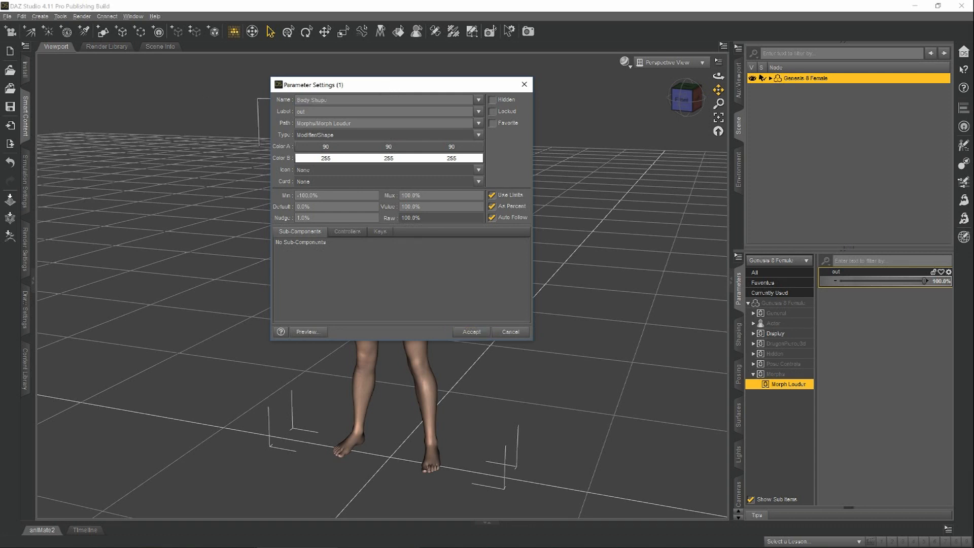
{"action": "type", "text": "Body Shape"}
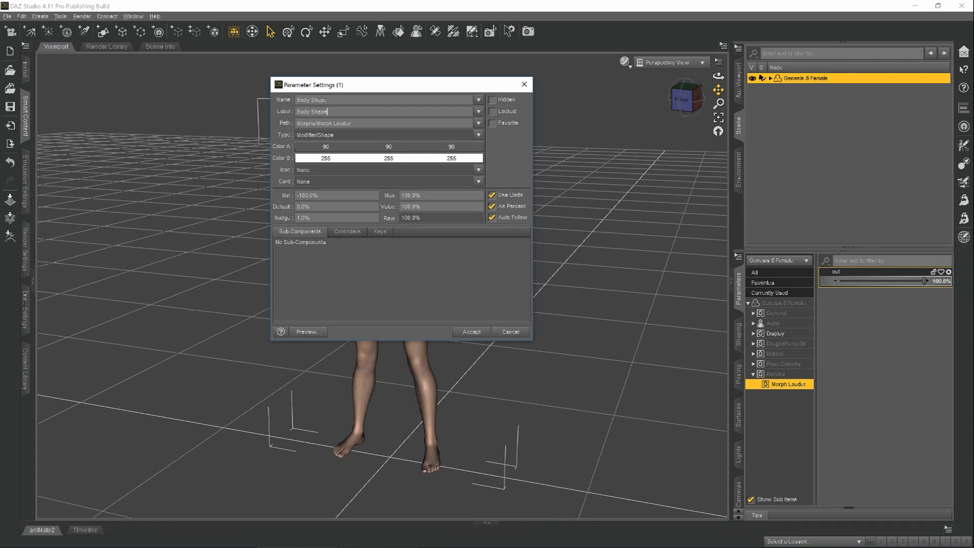
{"action": "left_click", "coordinate": [478, 123]}
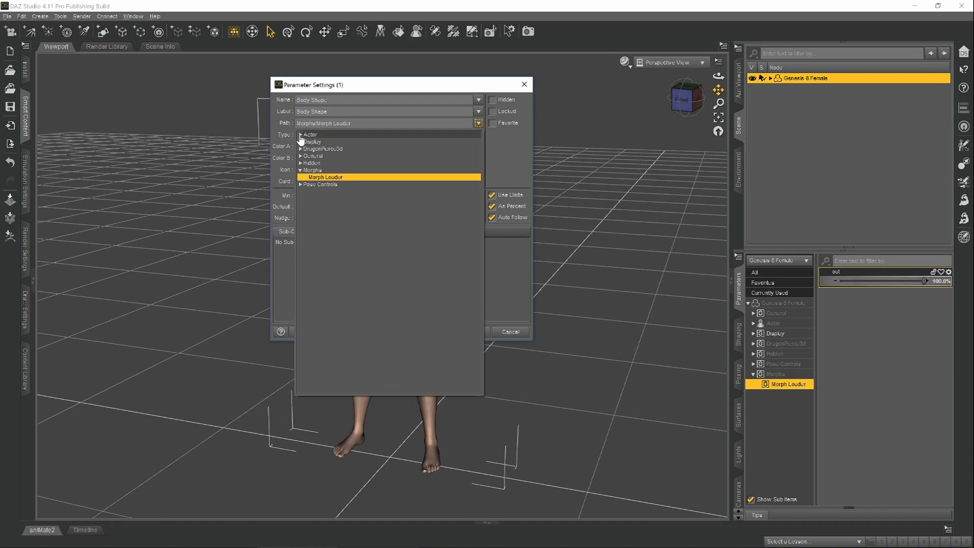
{"action": "left_click", "coordinate": [299, 135]}
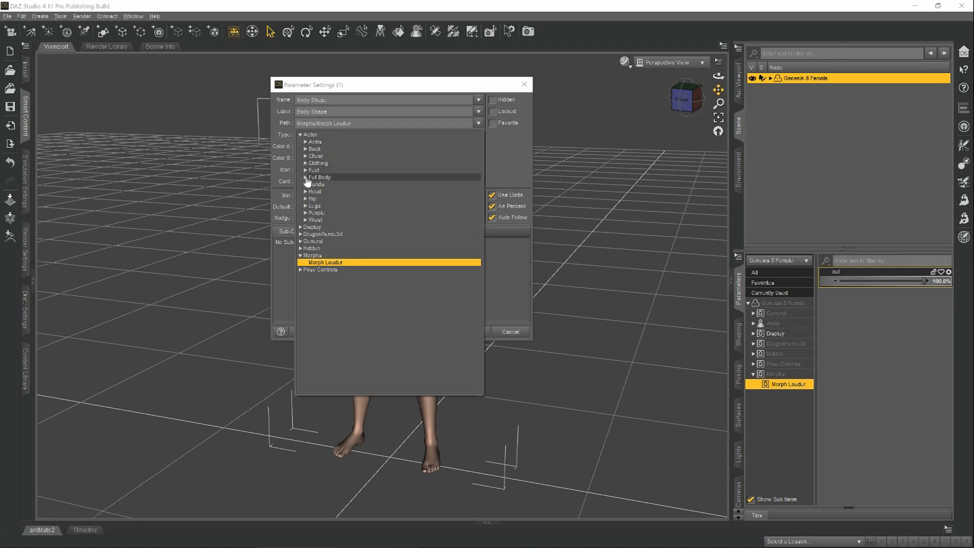
{"action": "left_click", "coordinate": [319, 177]}
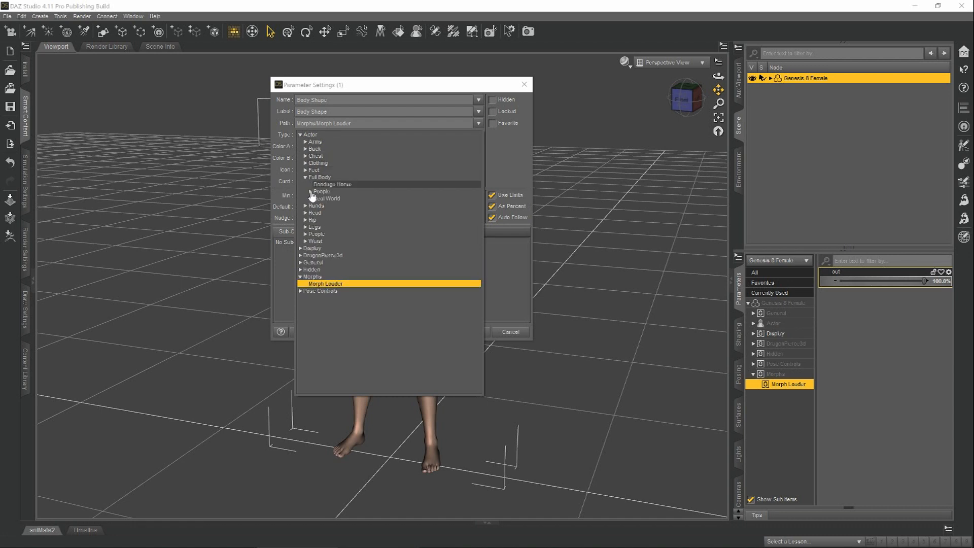
{"action": "left_click", "coordinate": [330, 205]}
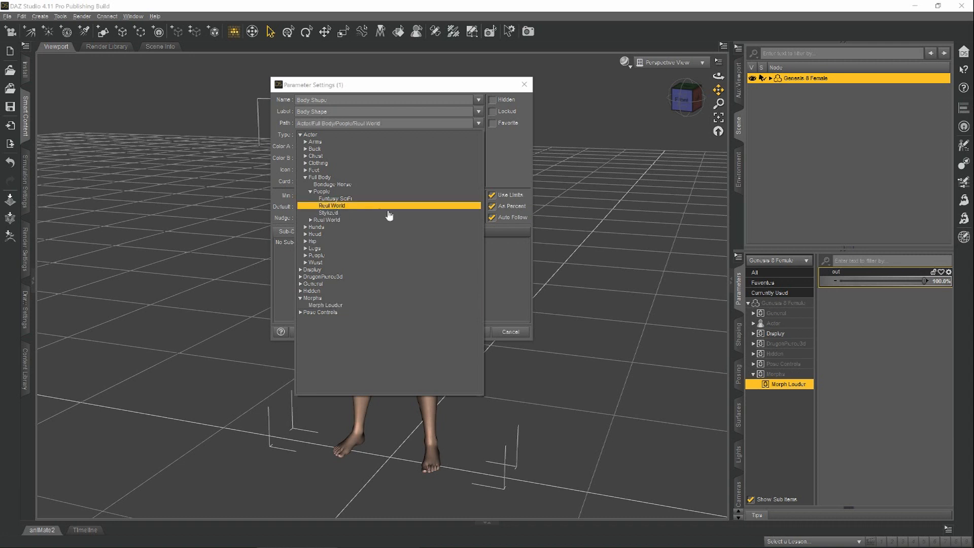
{"action": "left_click", "coordinate": [332, 205]}
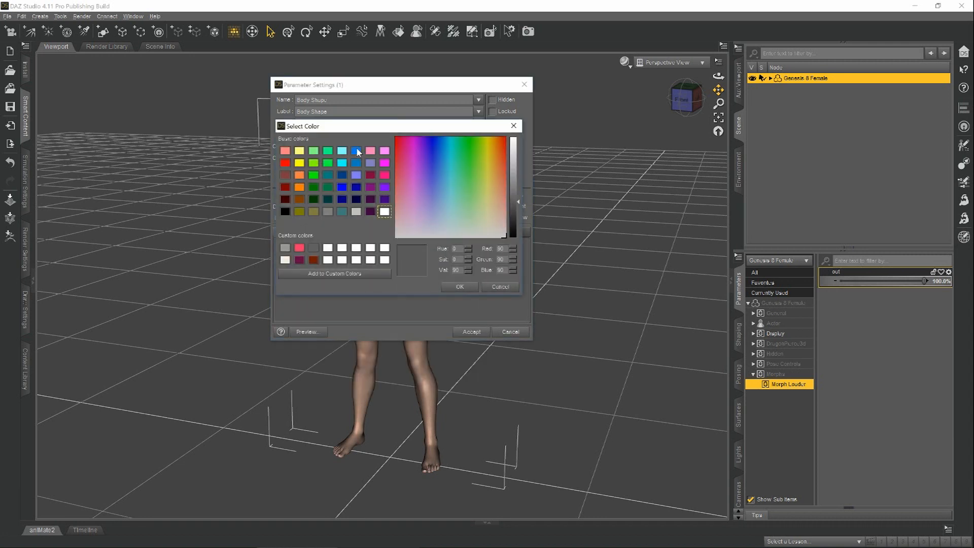
{"action": "left_click", "coordinate": [459, 286]}
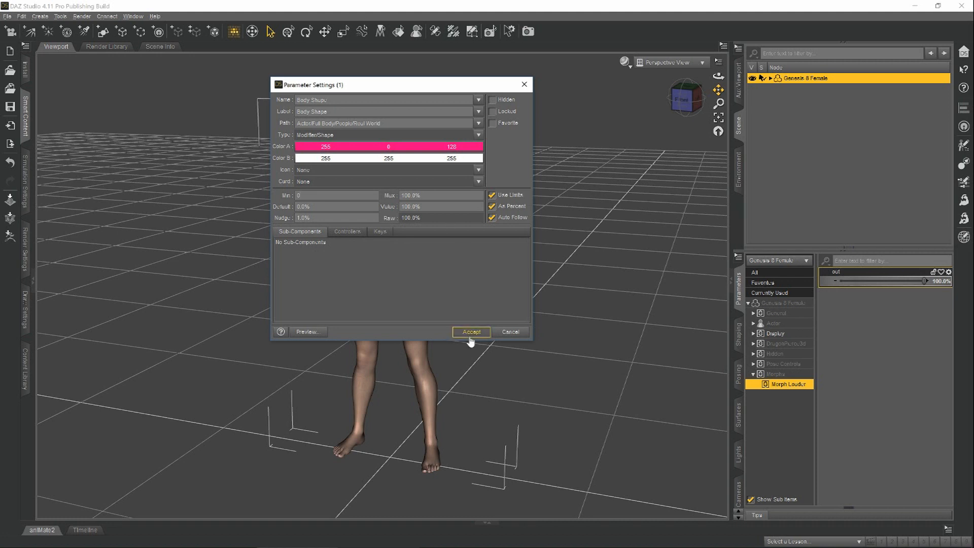
{"action": "left_click", "coordinate": [470, 332]}
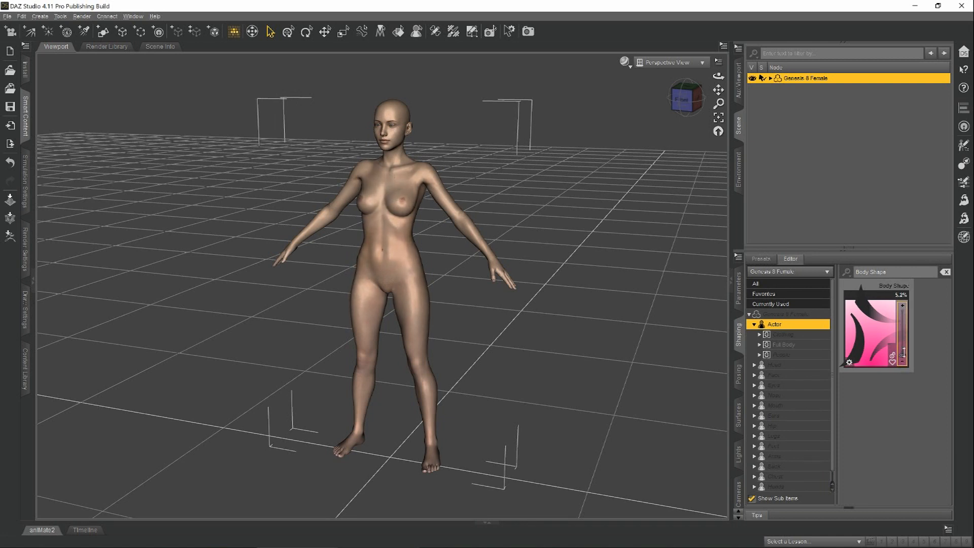
Drag the pink Body Shape slider in the Shaping pane up to 100%
{"action": "left_click_drag", "start_coordinate": [905, 352], "coordinate": [905, 358]}
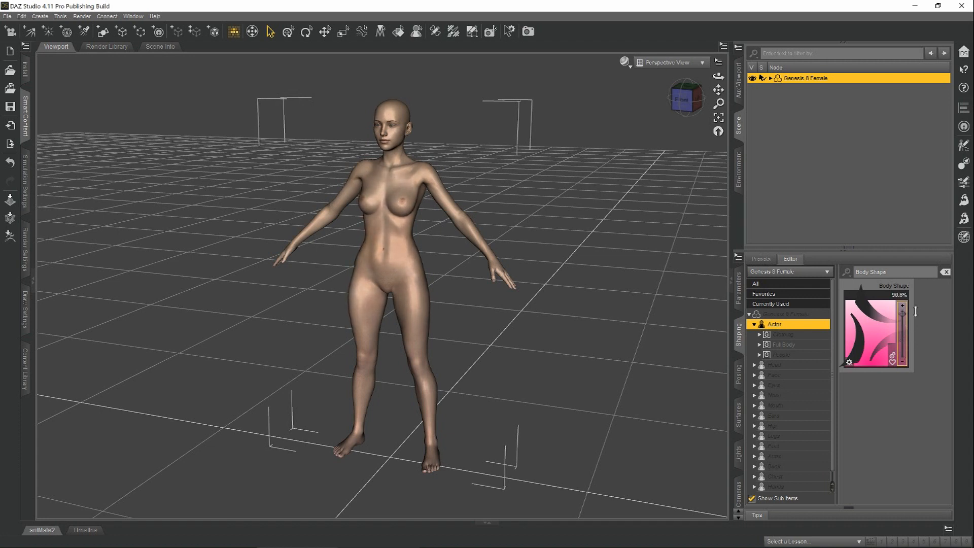
{"action": "left_click_drag", "start_coordinate": [904, 316], "coordinate": [904, 309]}
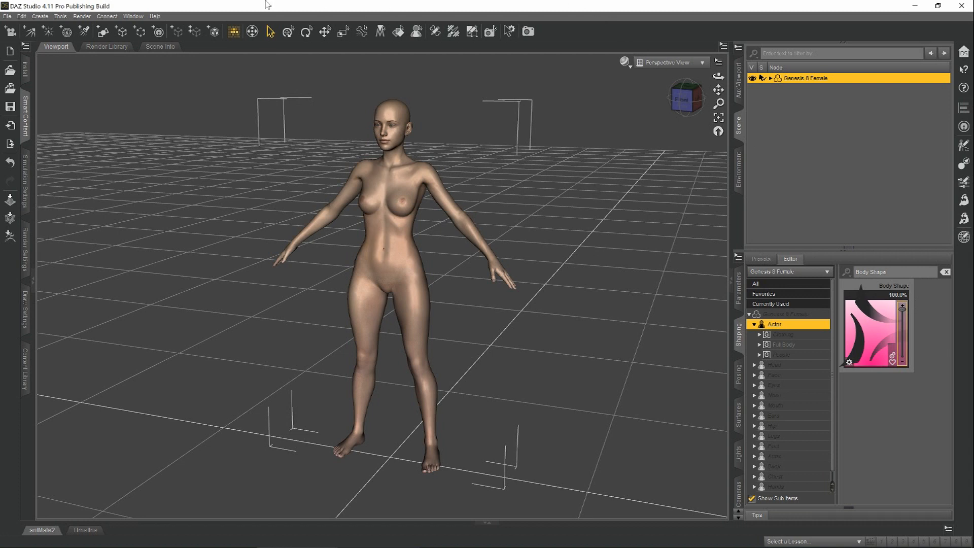